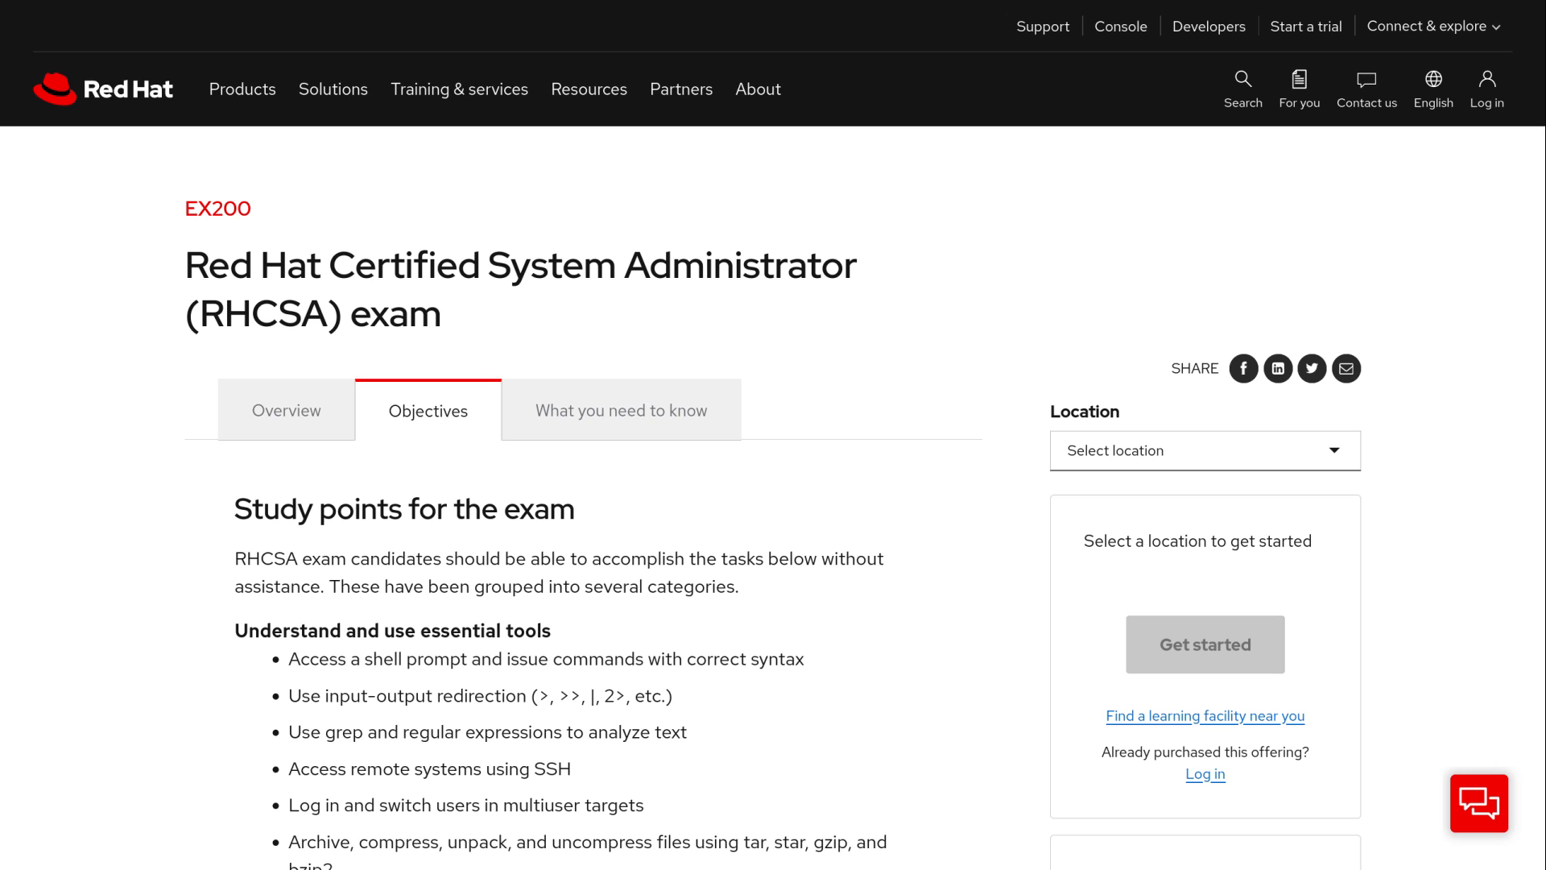
# Step: Boot the edited GRUB entry whose linux line ends with rd.break (Ctrl+x)
pyautogui.scroll(-3)
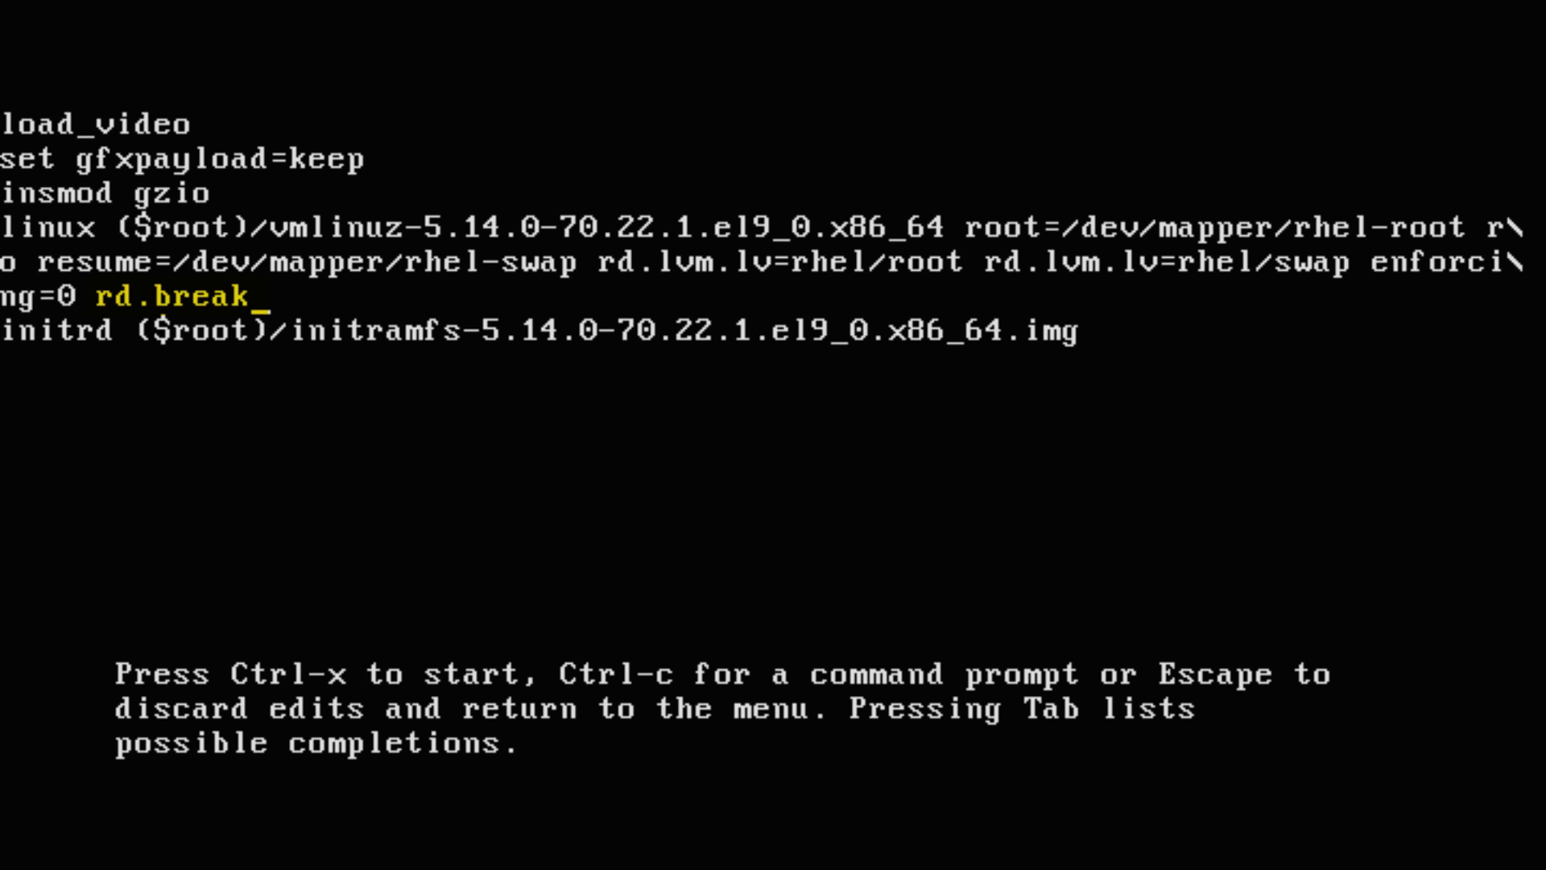
pyautogui.press('ctrl+x')
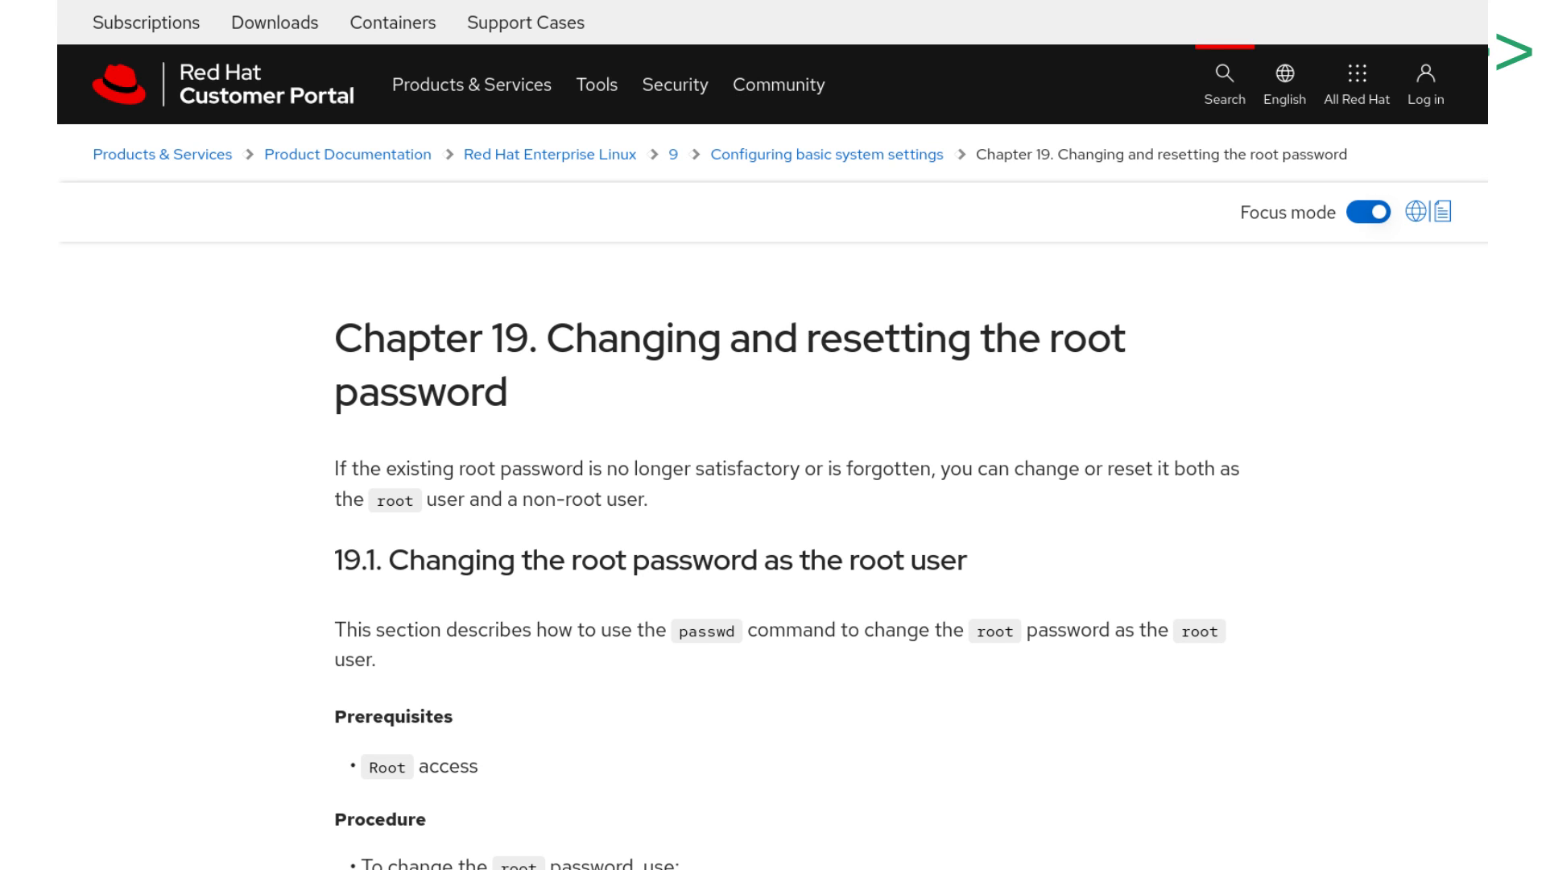
# Step: Scroll the Chapter 19 page down to section 19.3, Resetting the root password on boot
pyautogui.scroll(-3)
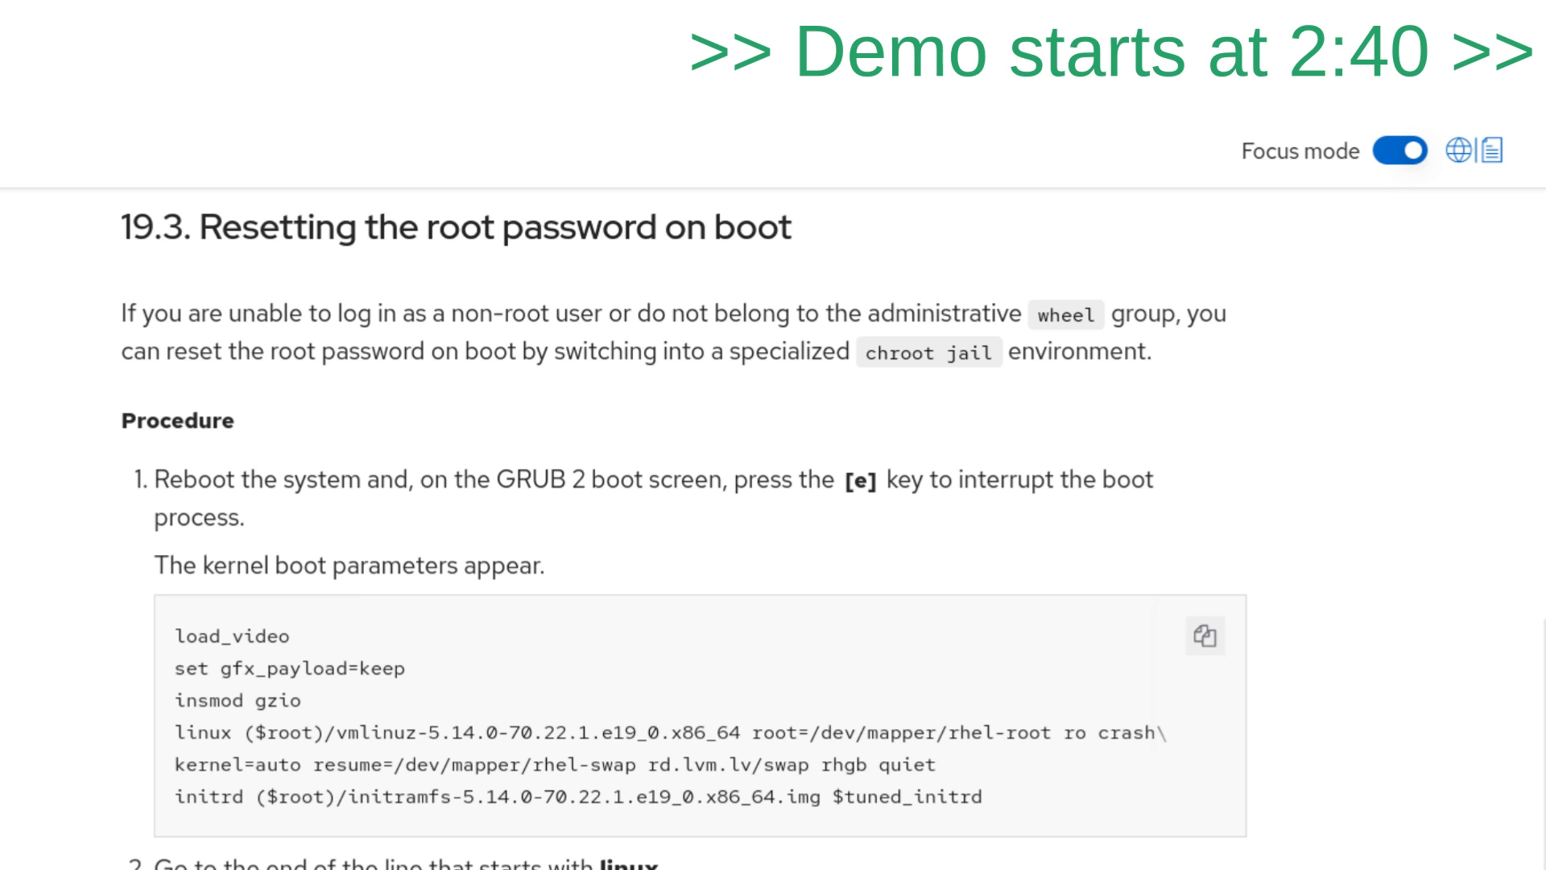
pyautogui.scroll(-3)
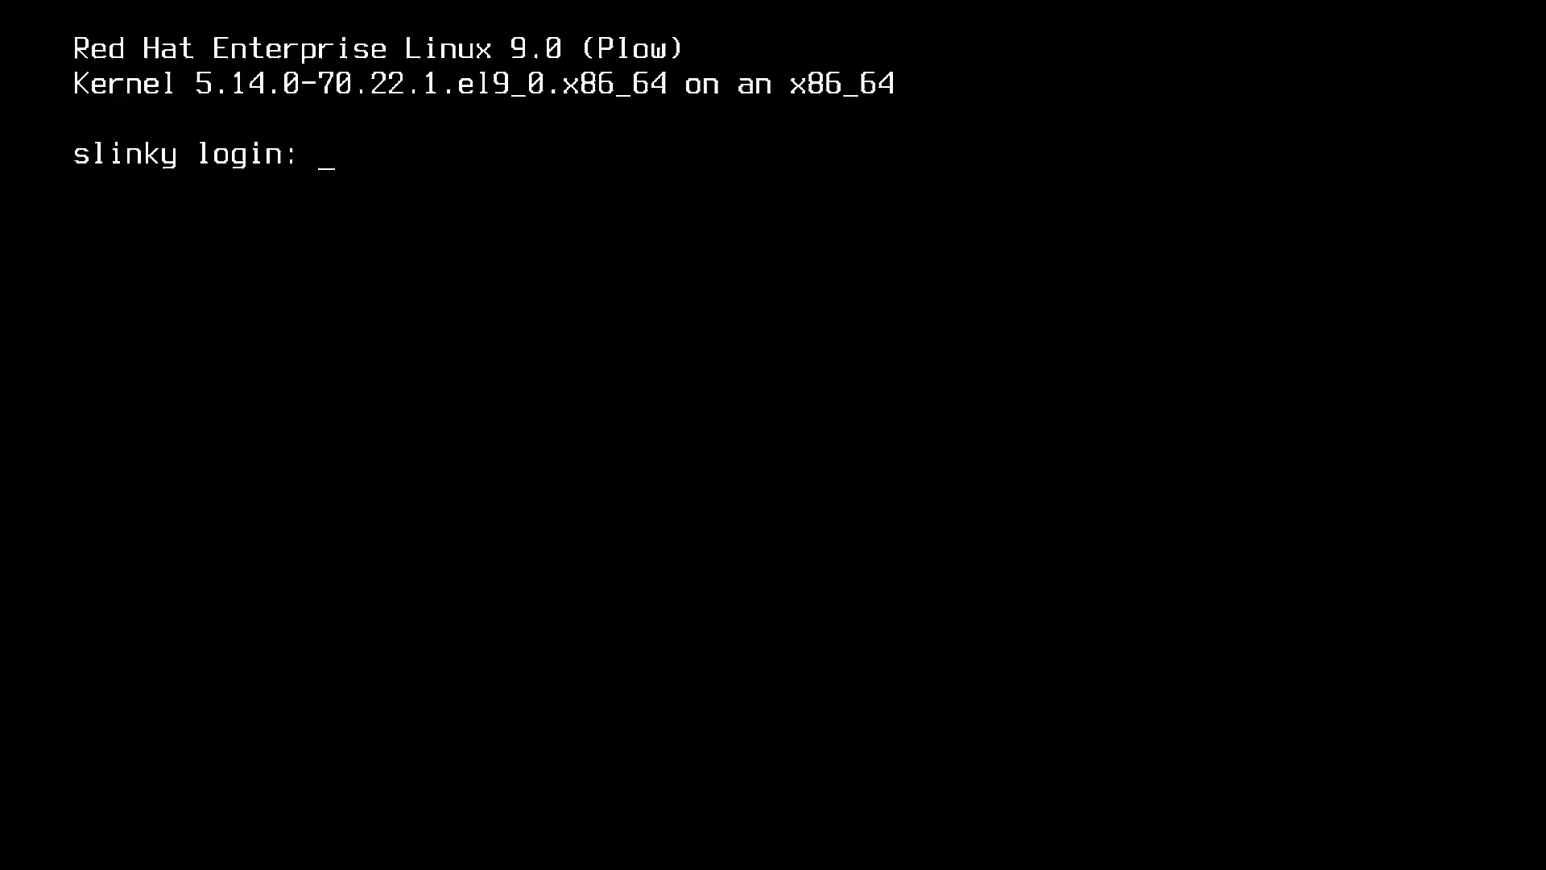
# Step: Reboot, edit the default GRUB entry and append init=/bin/bash to the linux line
pyautogui.write('root')
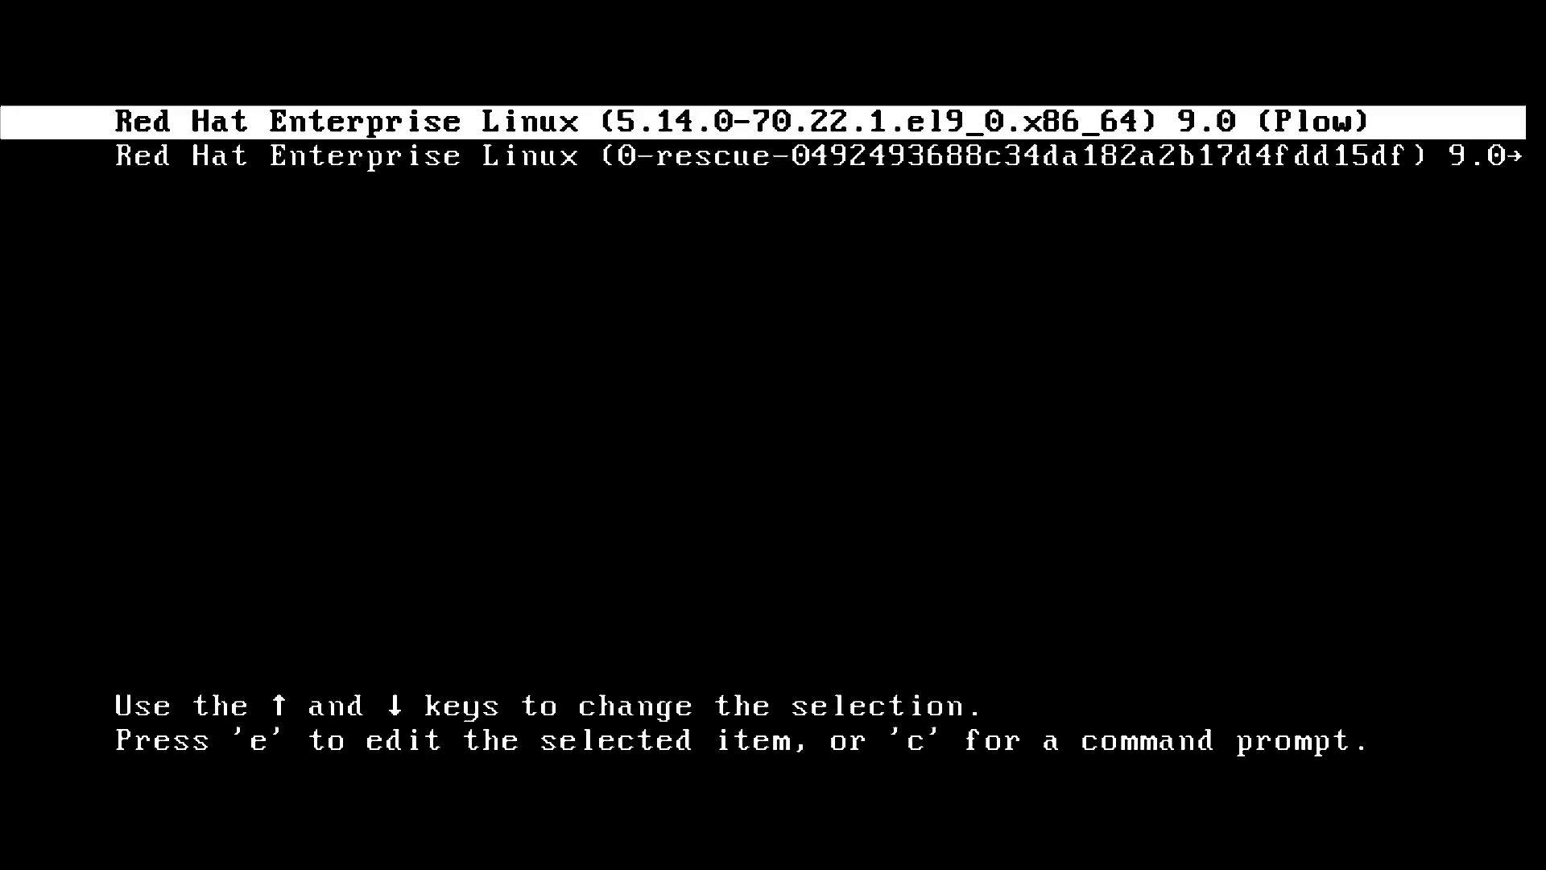
pyautogui.press('e')
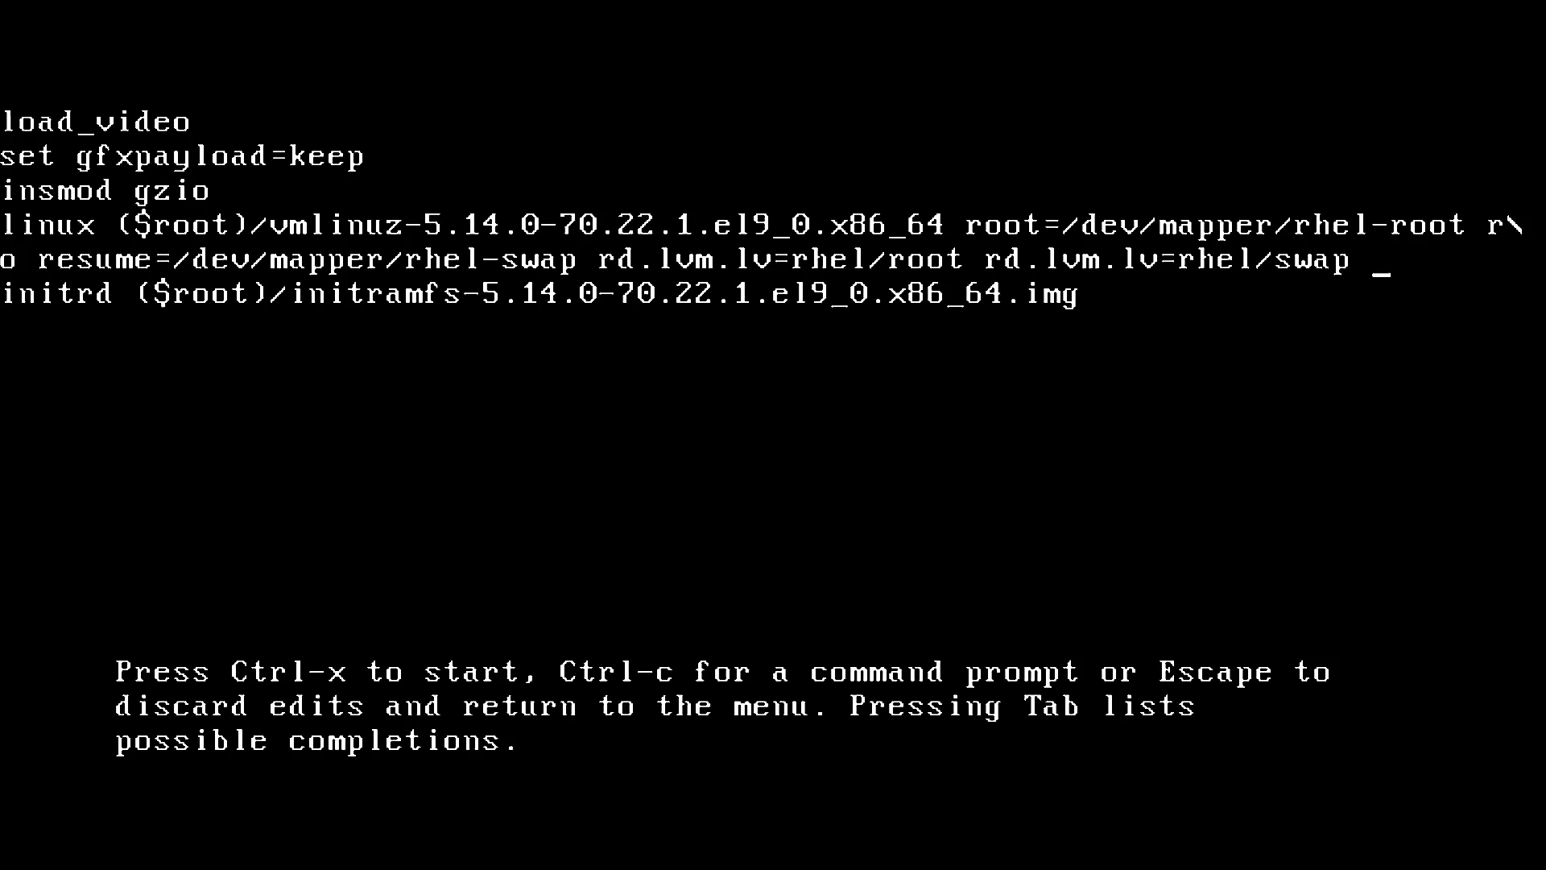
pyautogui.write('init=/bin/ba')
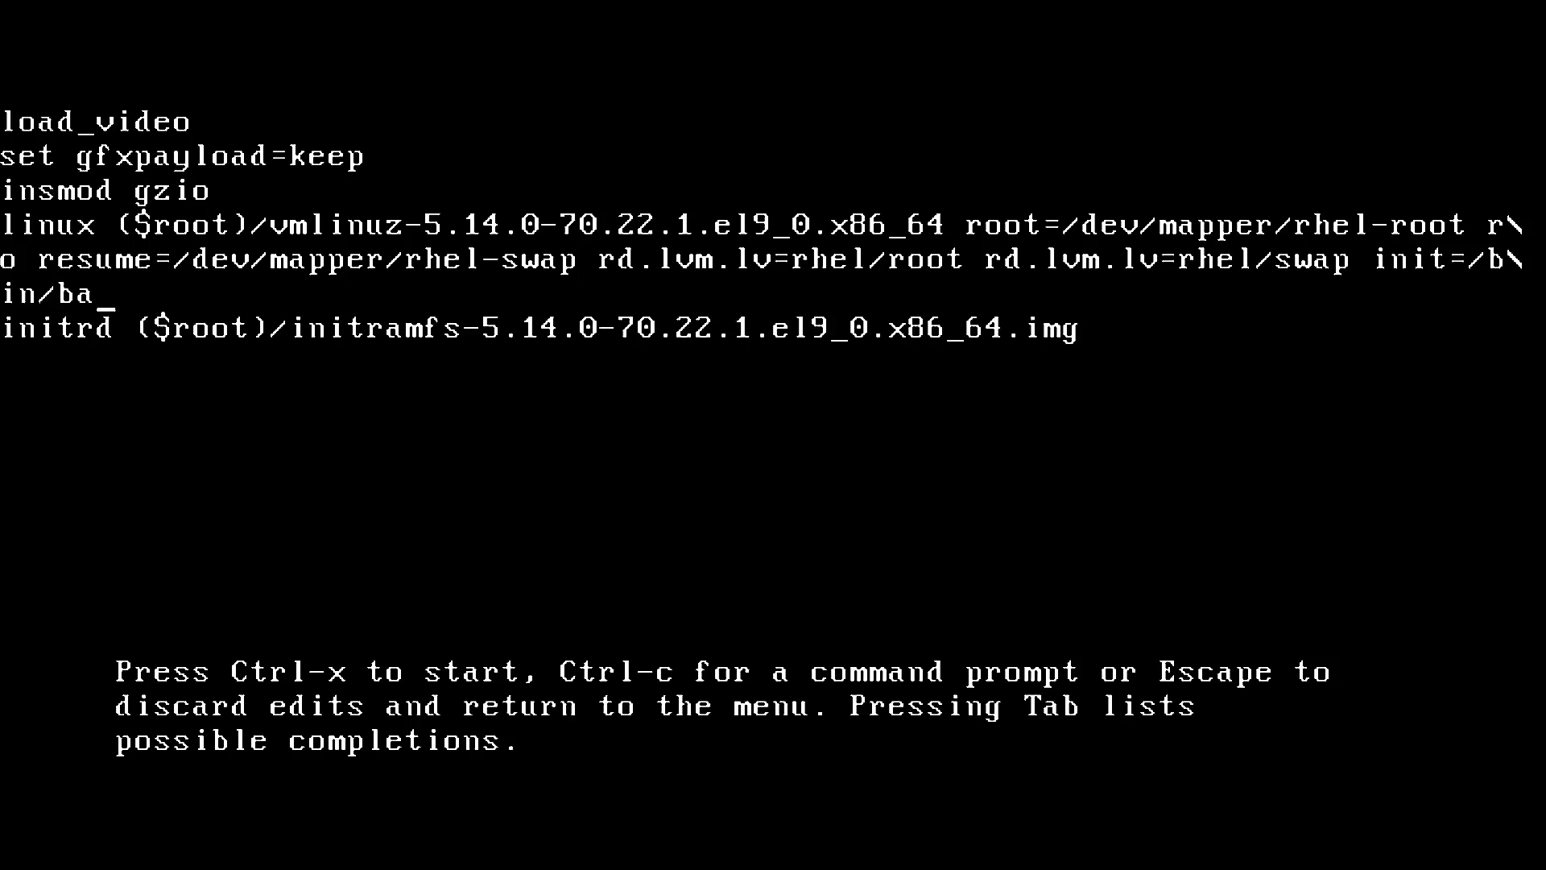
pyautogui.write('sh')
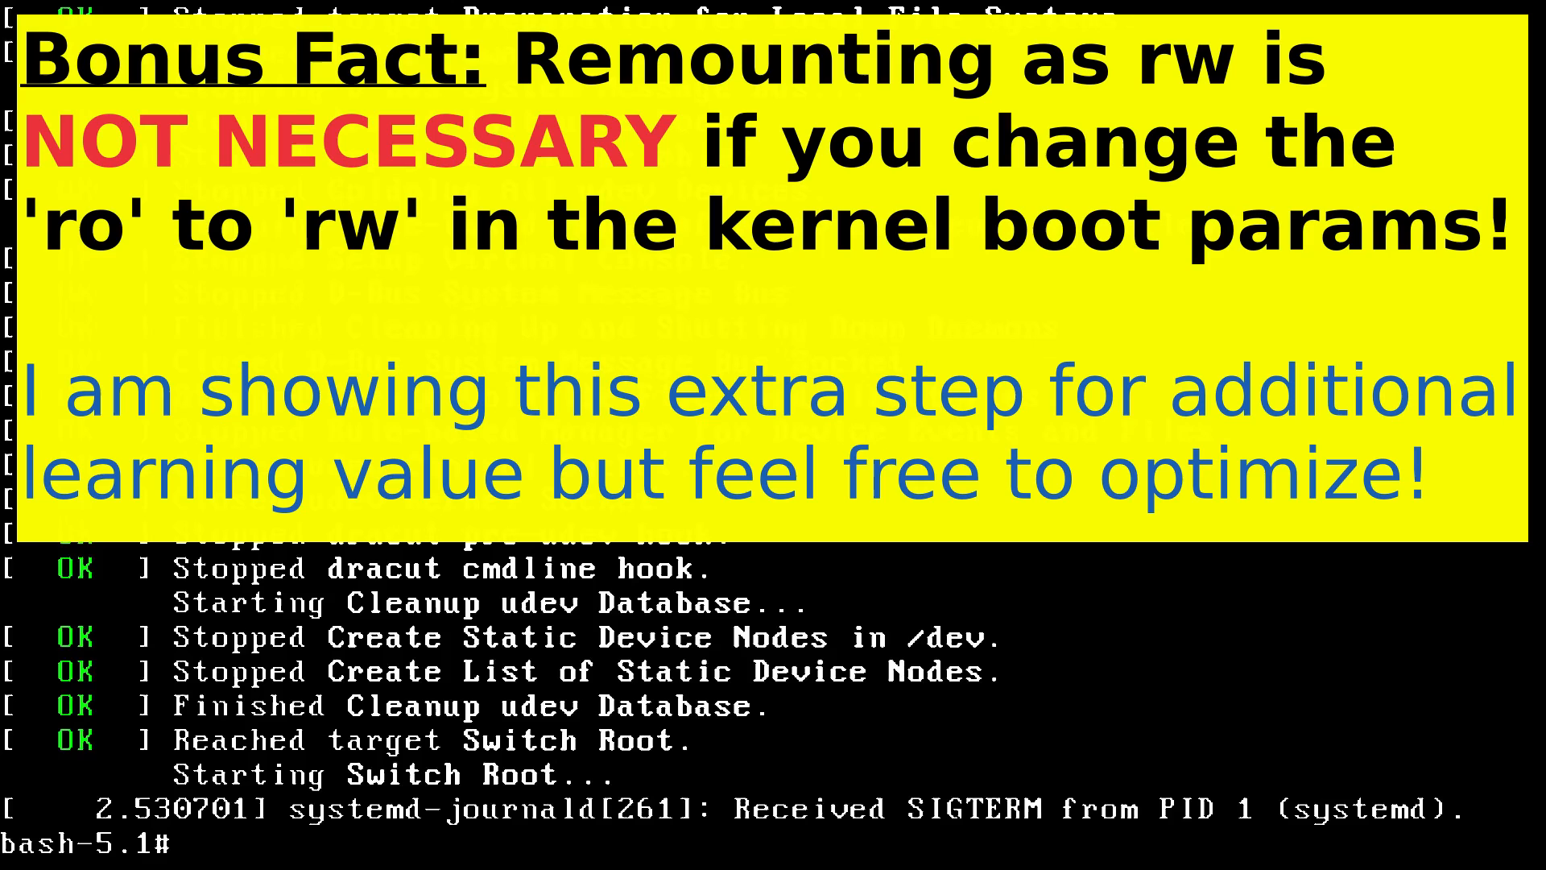
# Step: Check the root filesystem's mount options with grep " / " /proc/mounts (read-only)
pyautogui.write('grep')
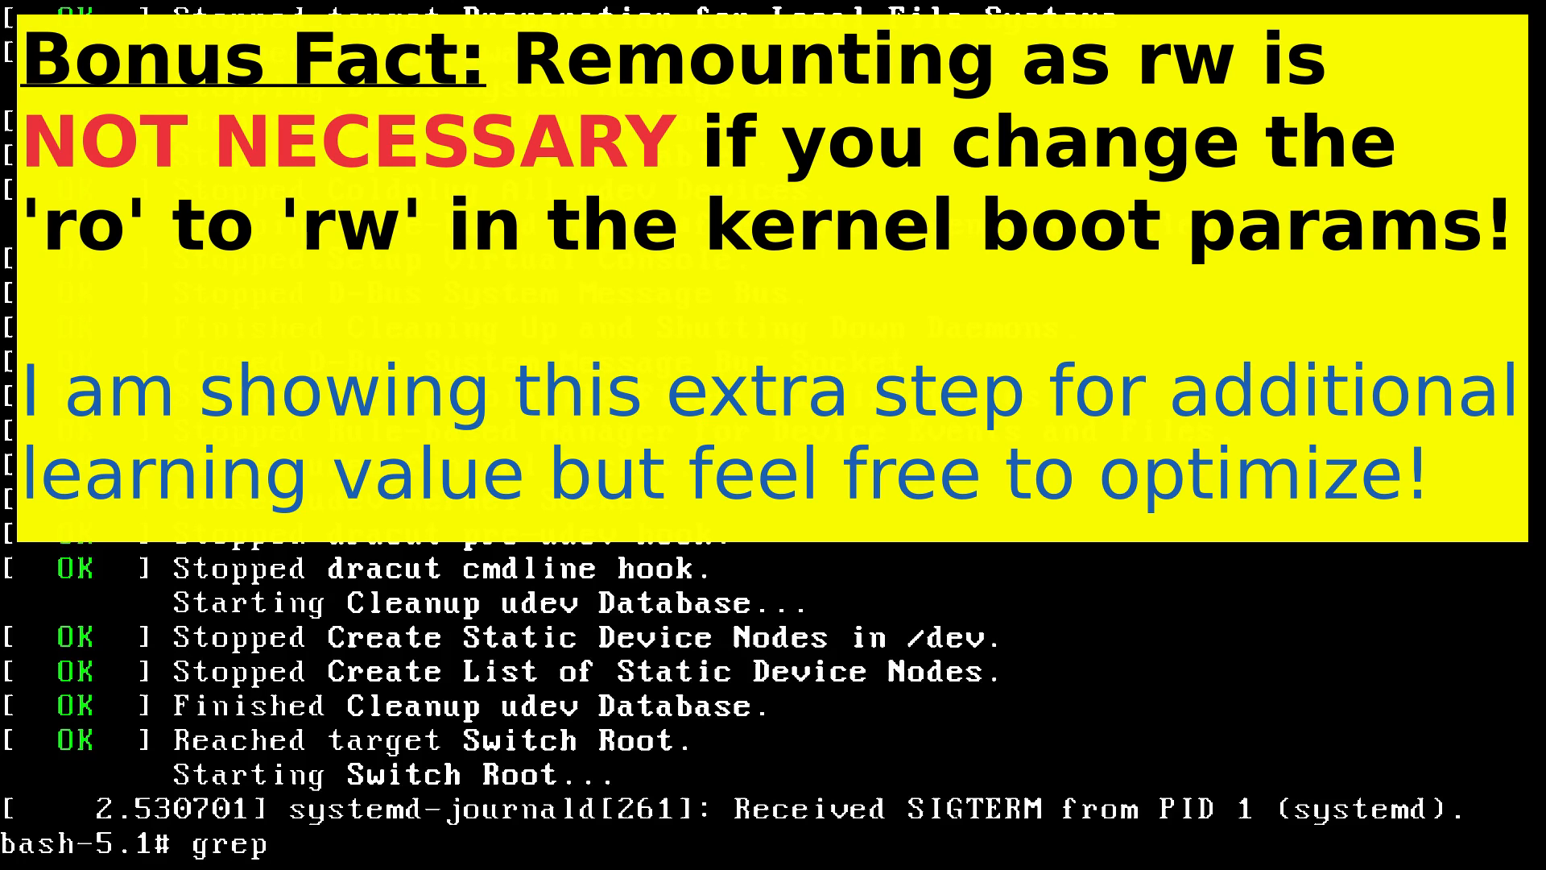
pyautogui.write('" / "')
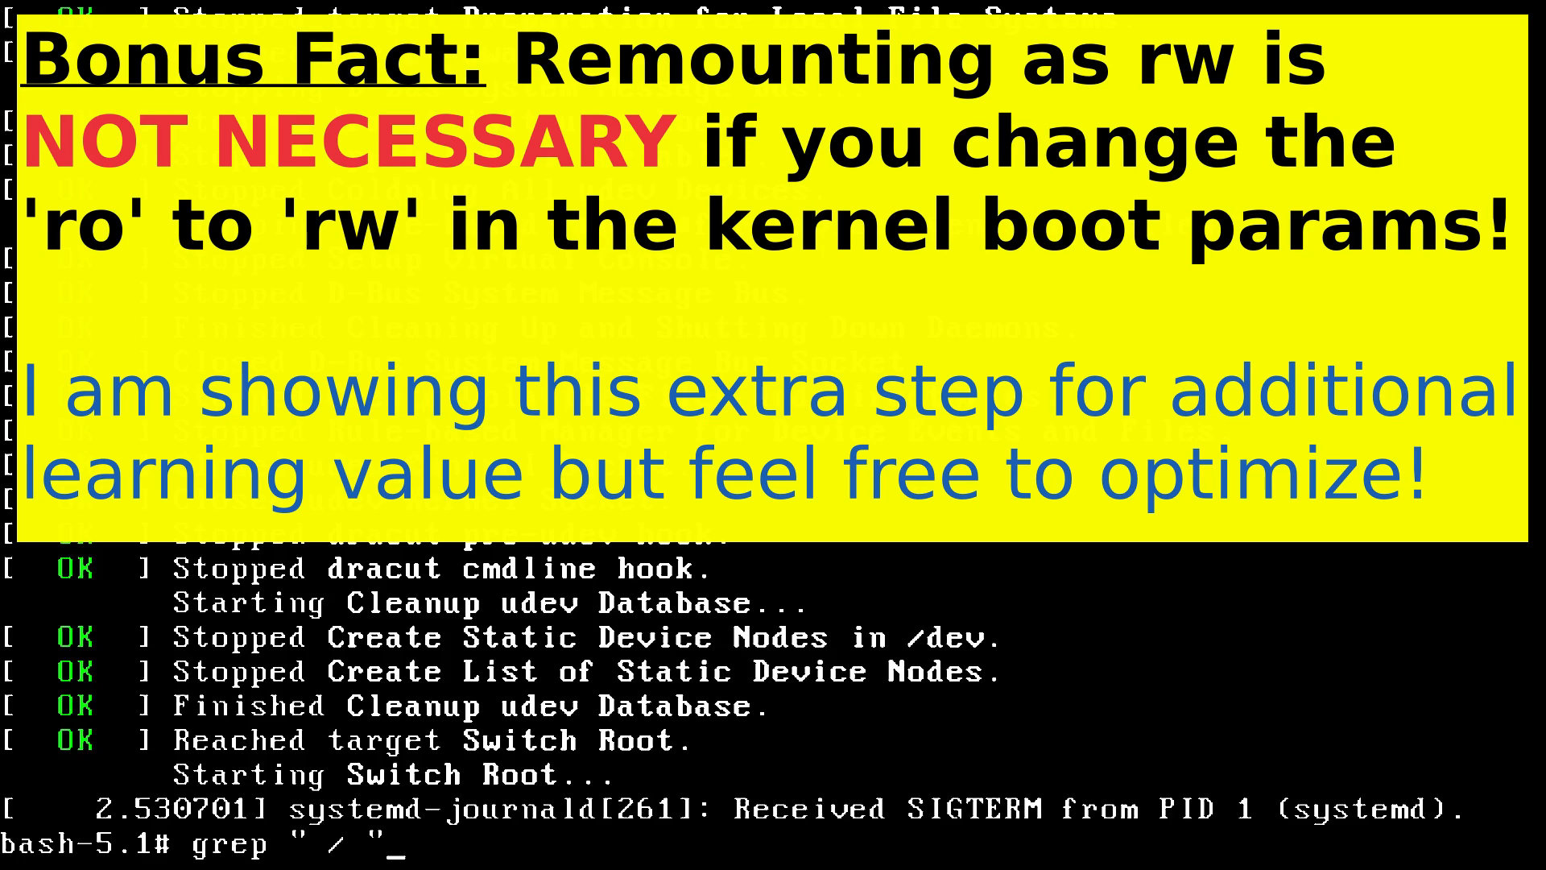
pyautogui.write('/pro')
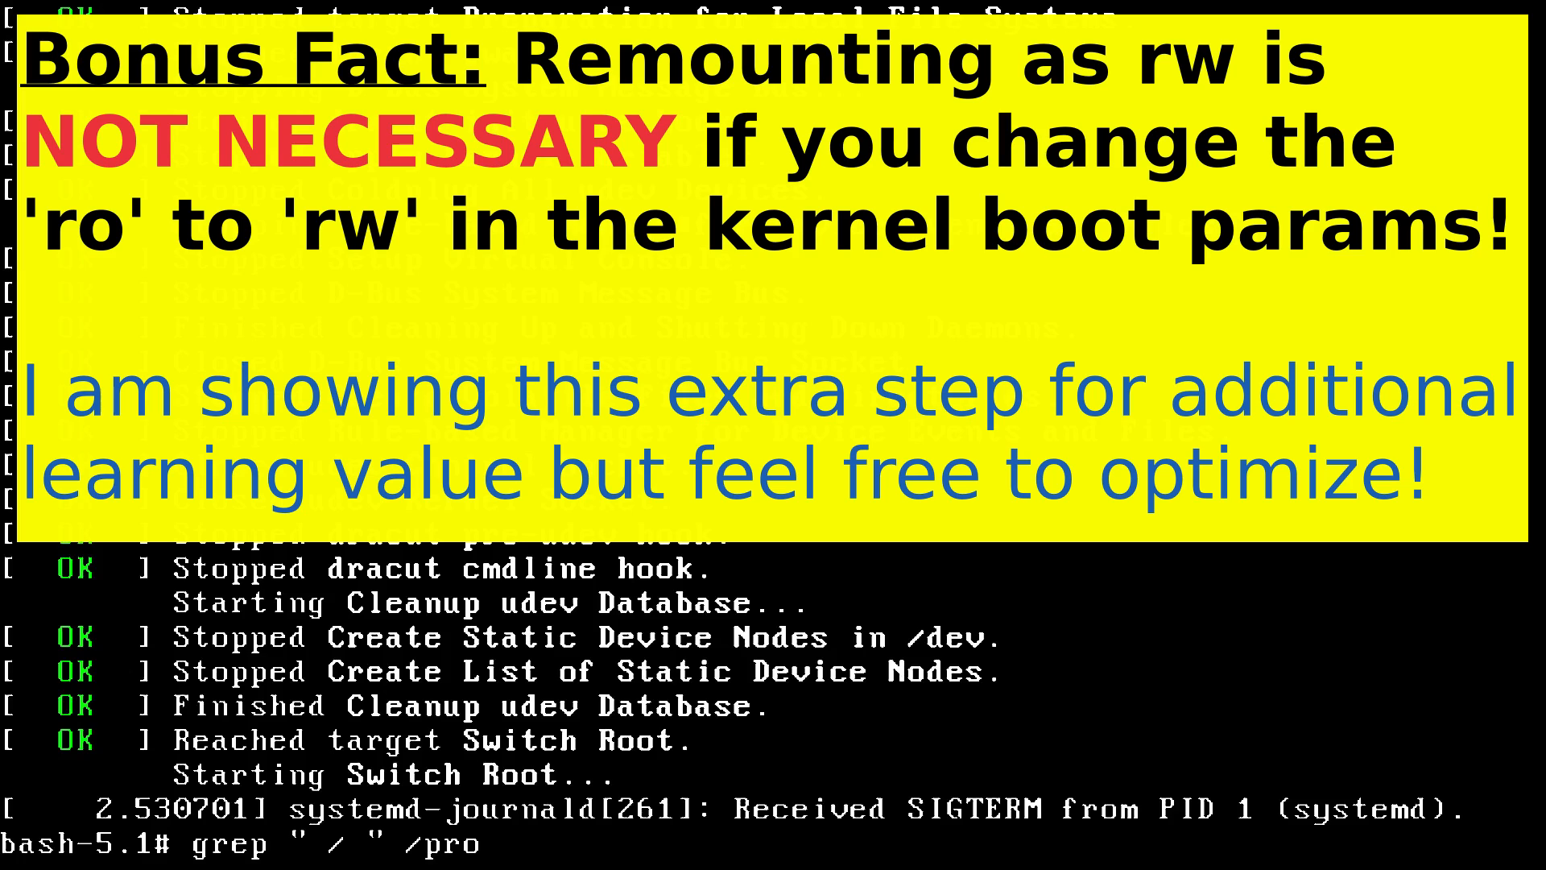
pyautogui.write('/mounts')
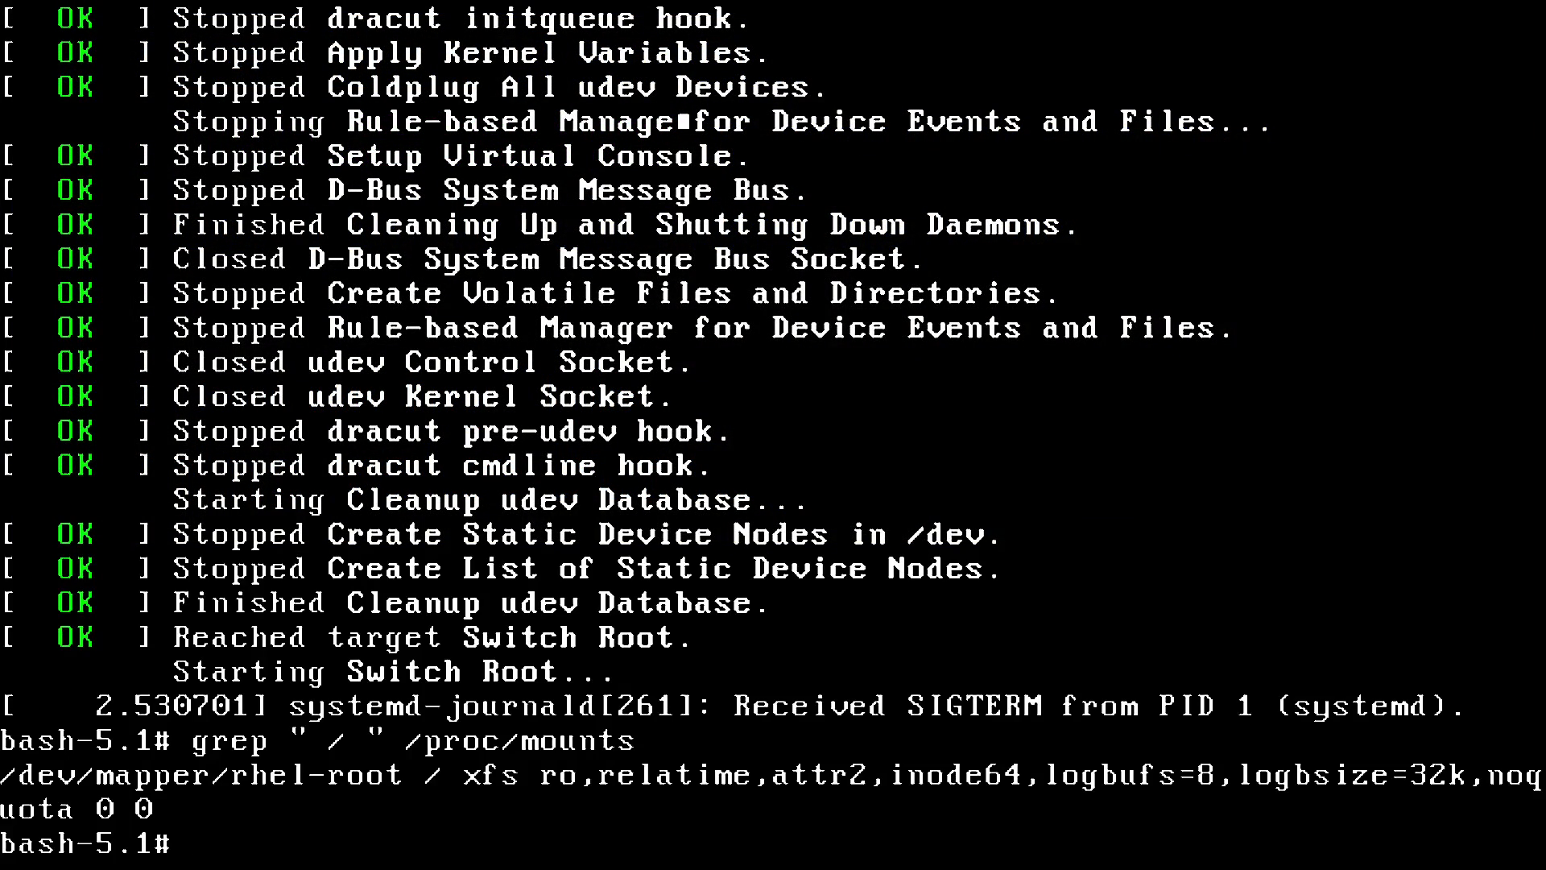
# Step: Remount the root filesystem read-write with mount -o remount,rw /
pyautogui.write('mount -')
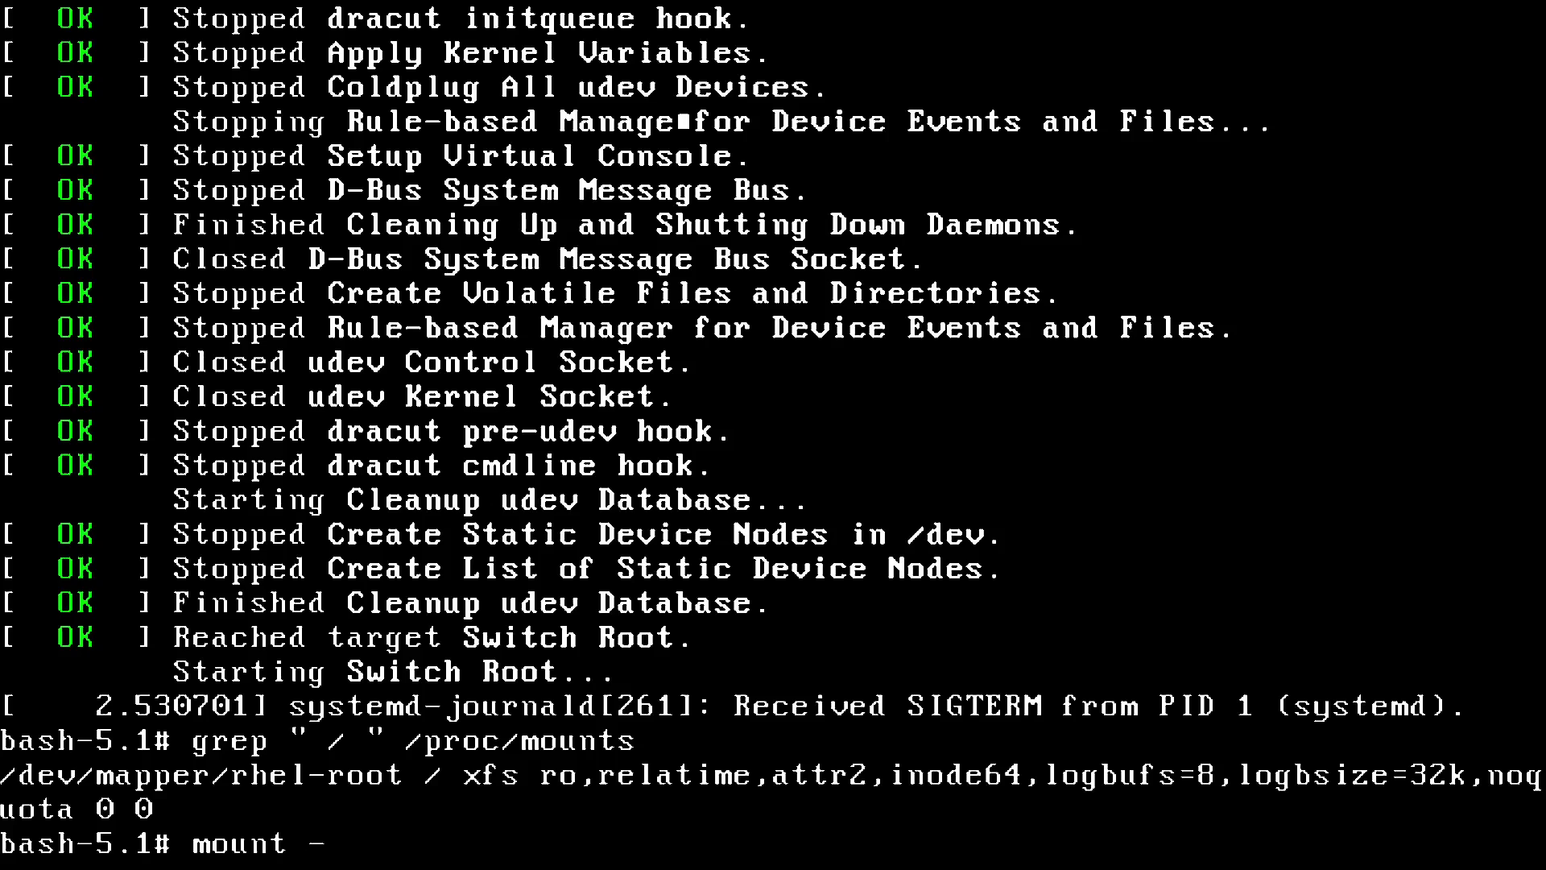
pyautogui.write('o remount,rw')
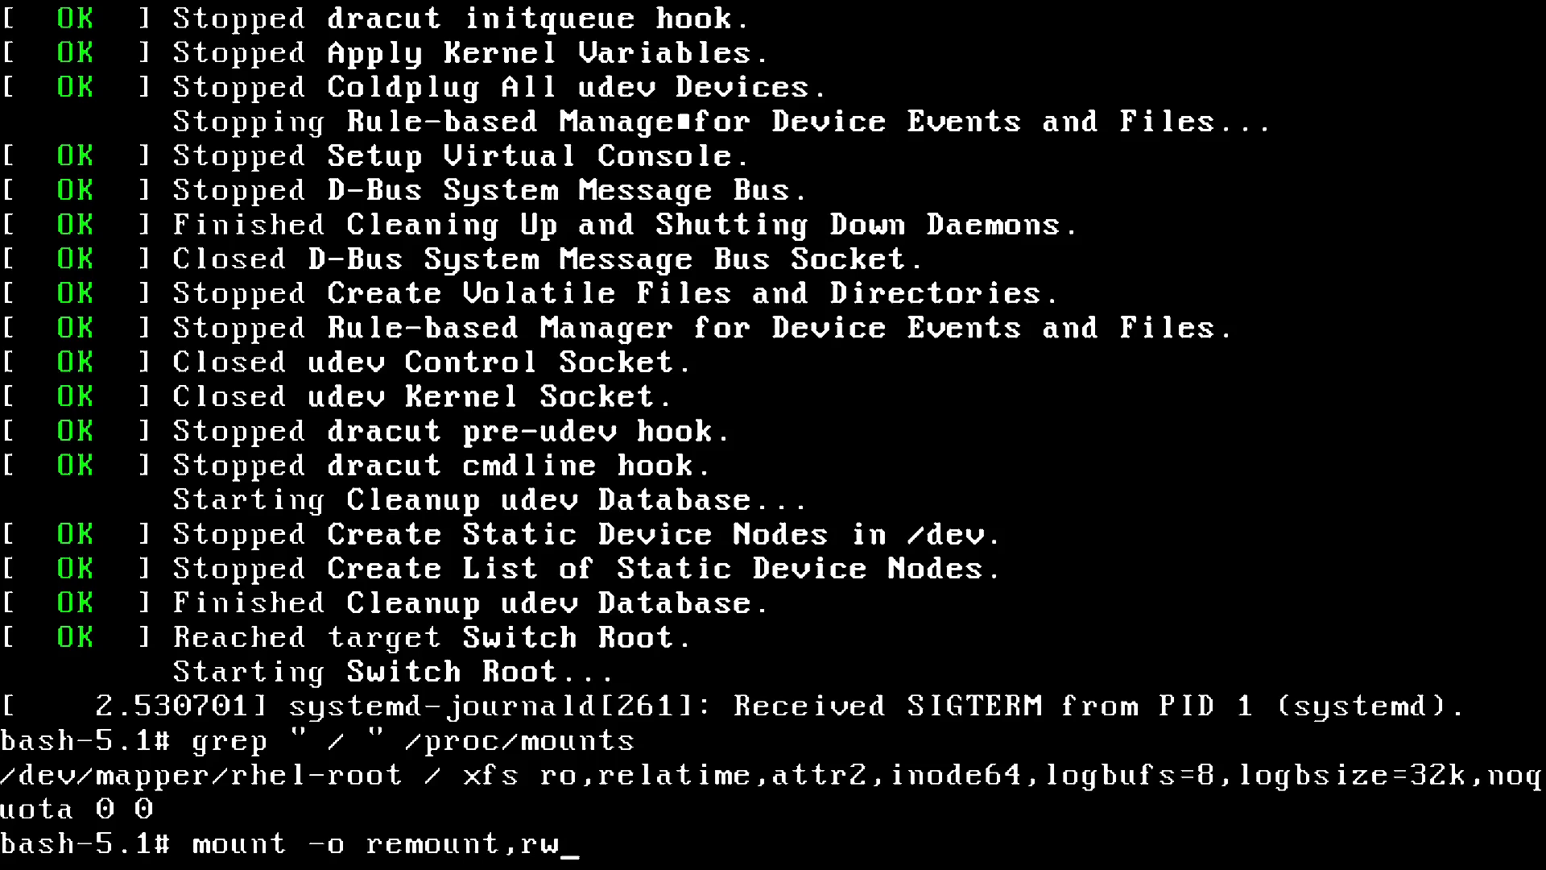
pyautogui.write('/')
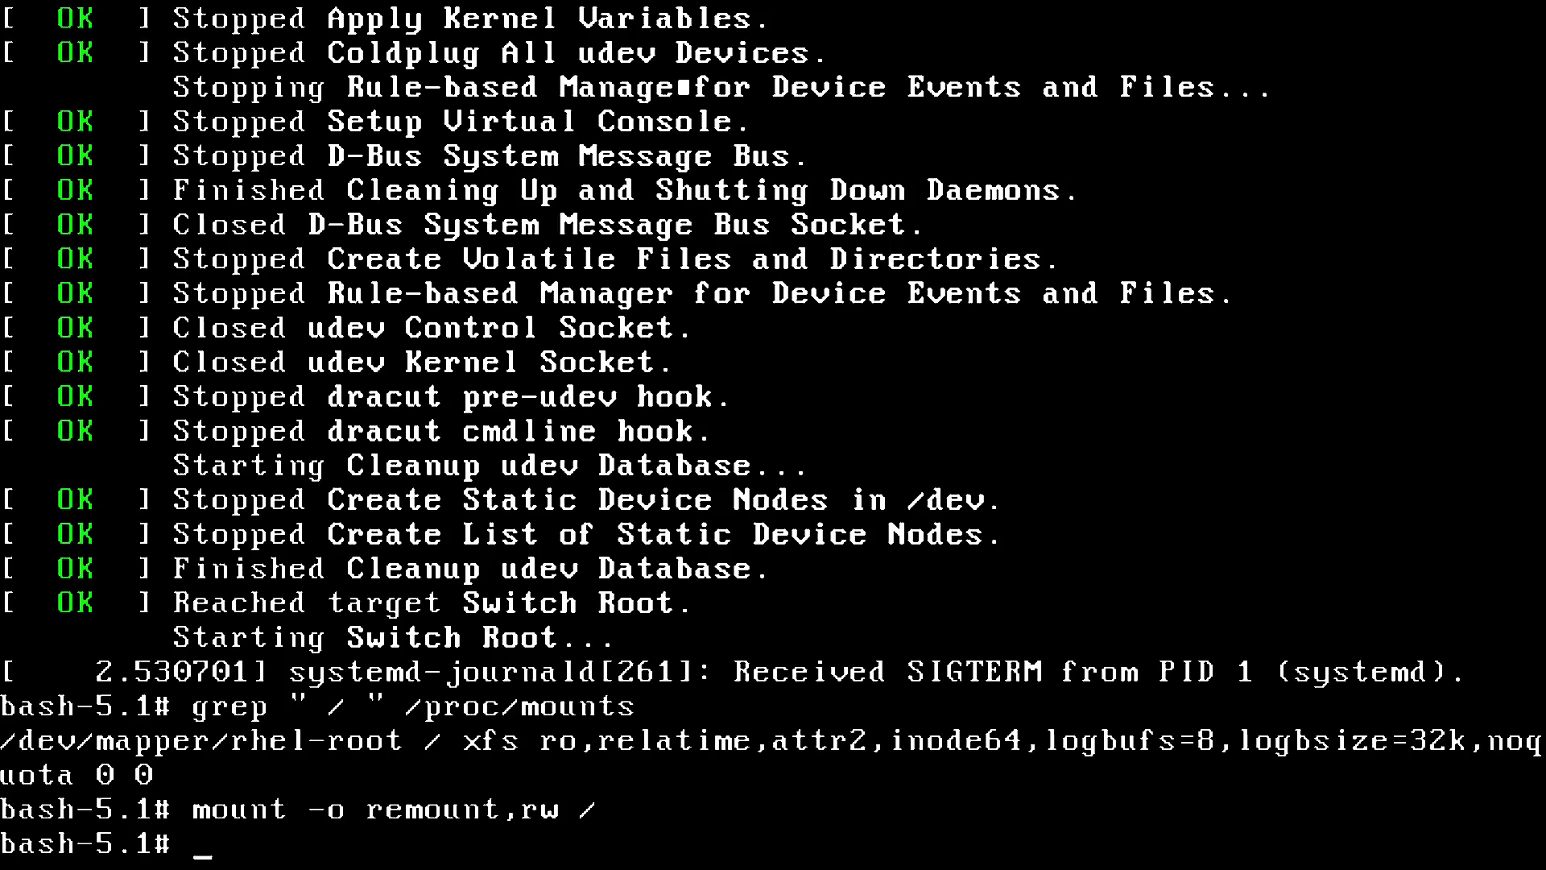
# Step: Re-check / in /proc/mounts, try getenforce, and show $PATH since it isn't found
pyautogui.write('grep " / " /proc/mounts')
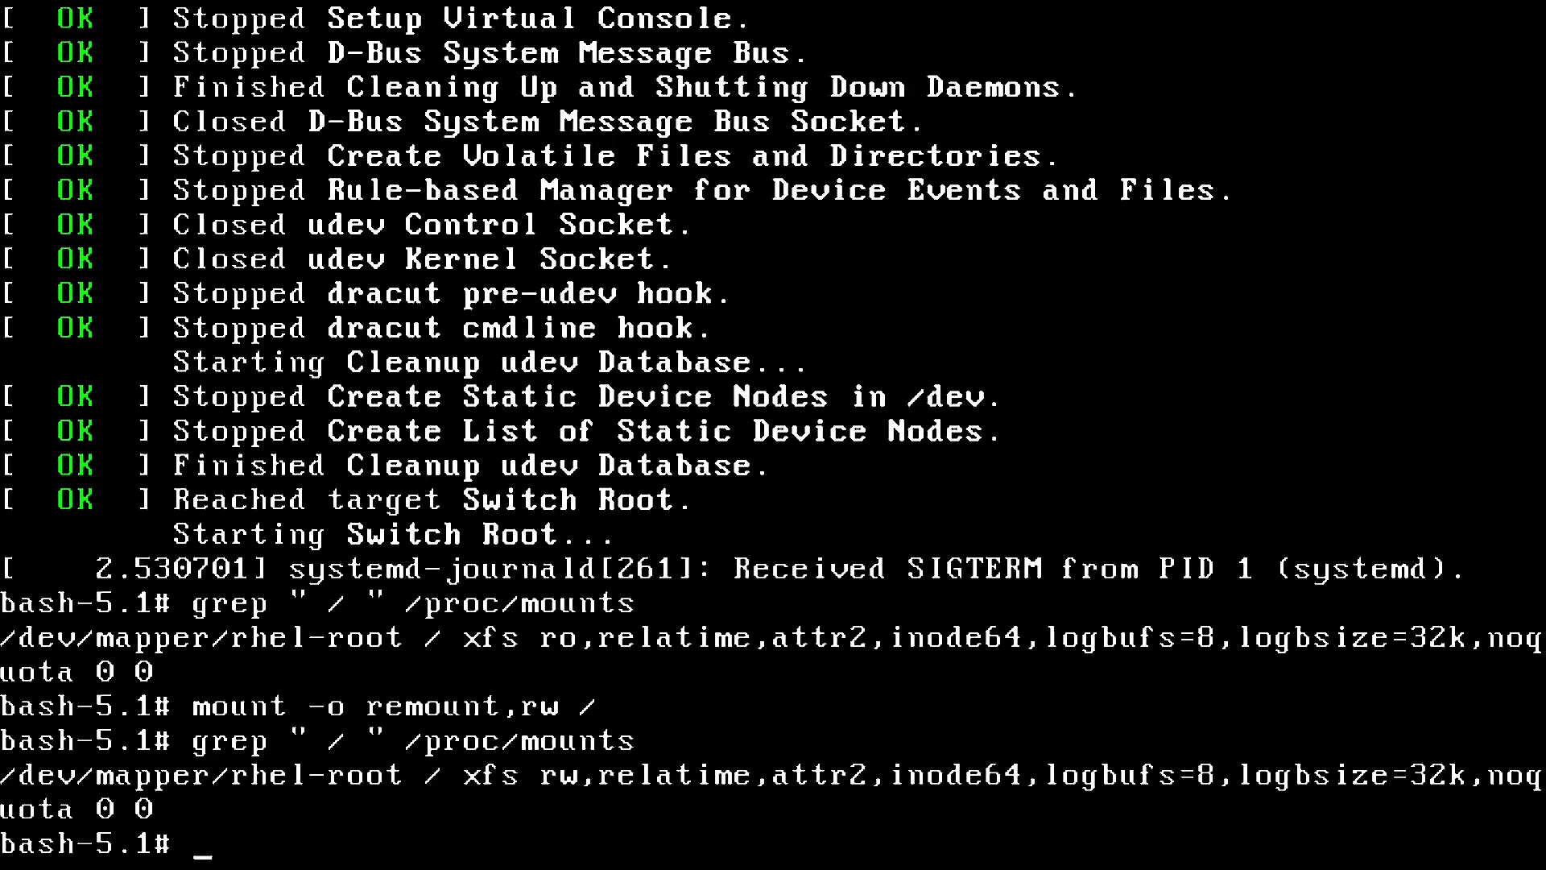
pyautogui.write('gete')
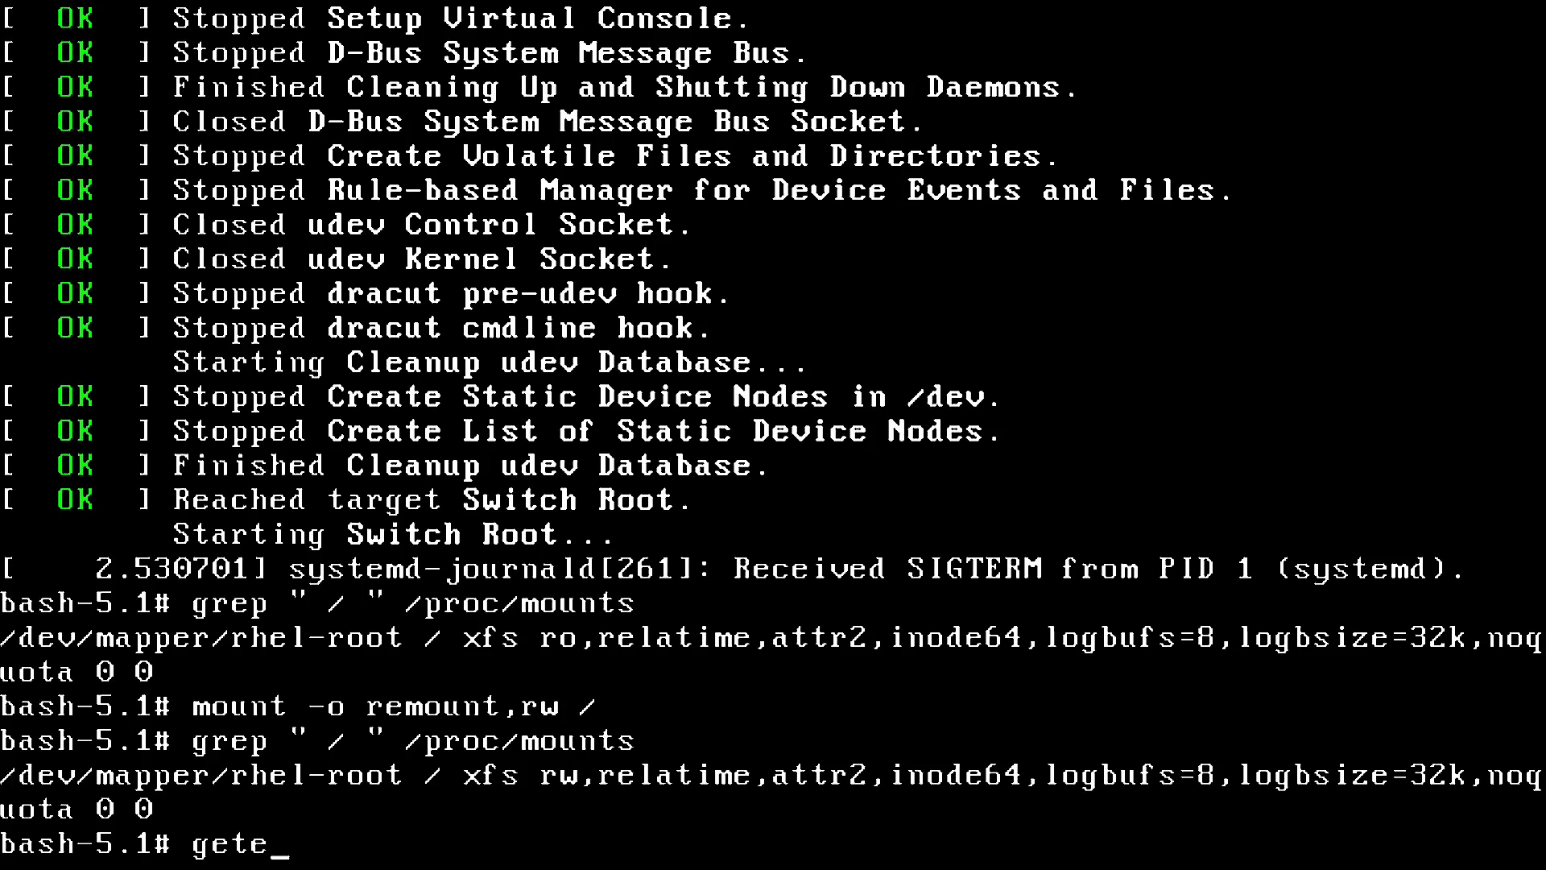
pyautogui.write('nforce')
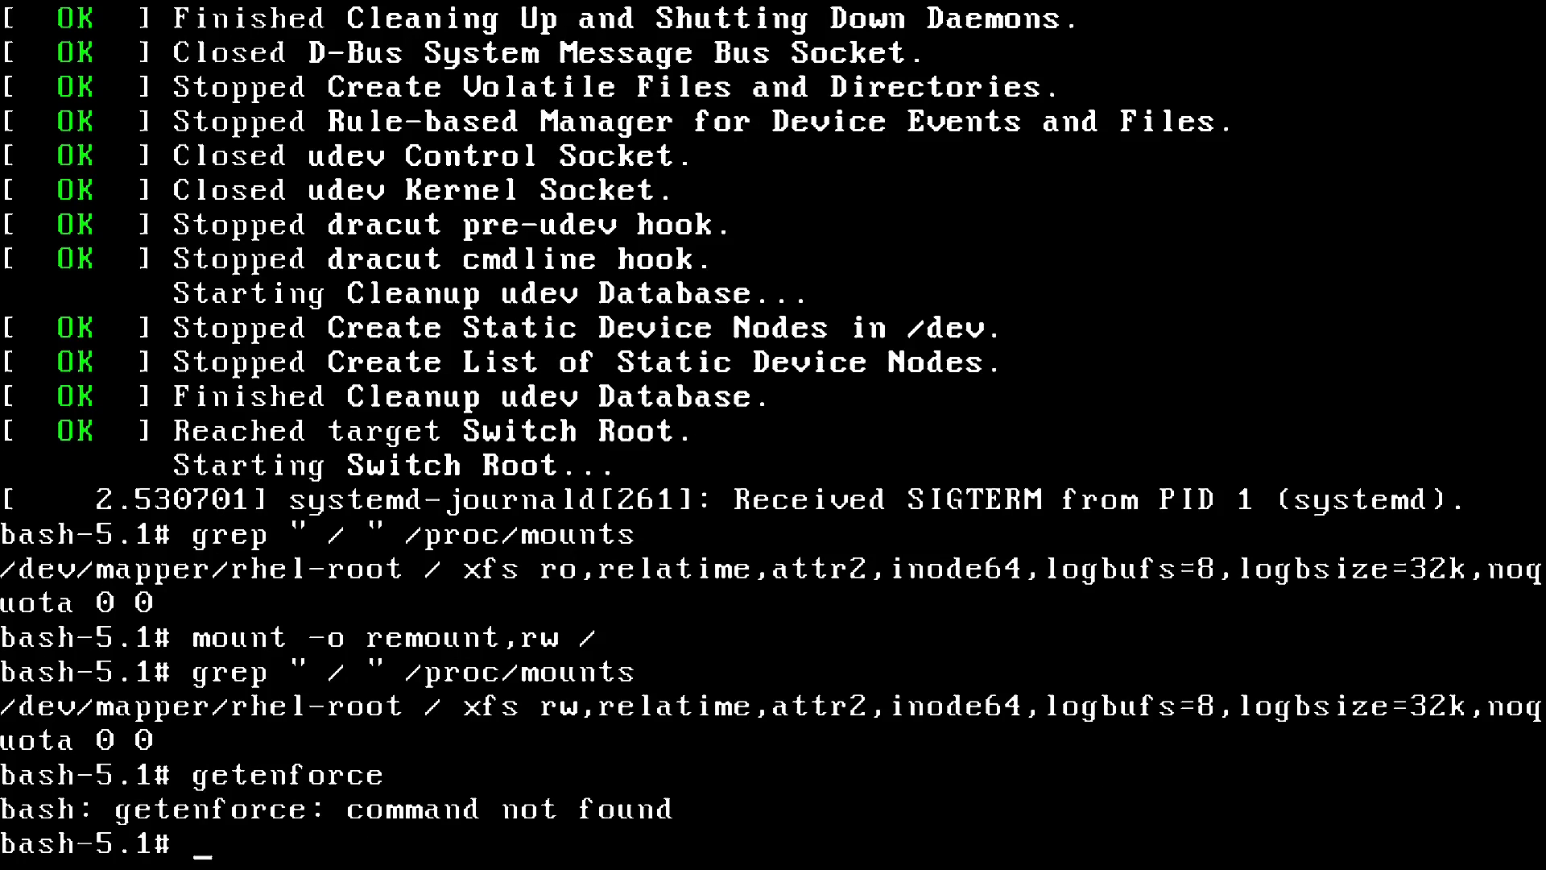
pyautogui.write('echo $PATH')
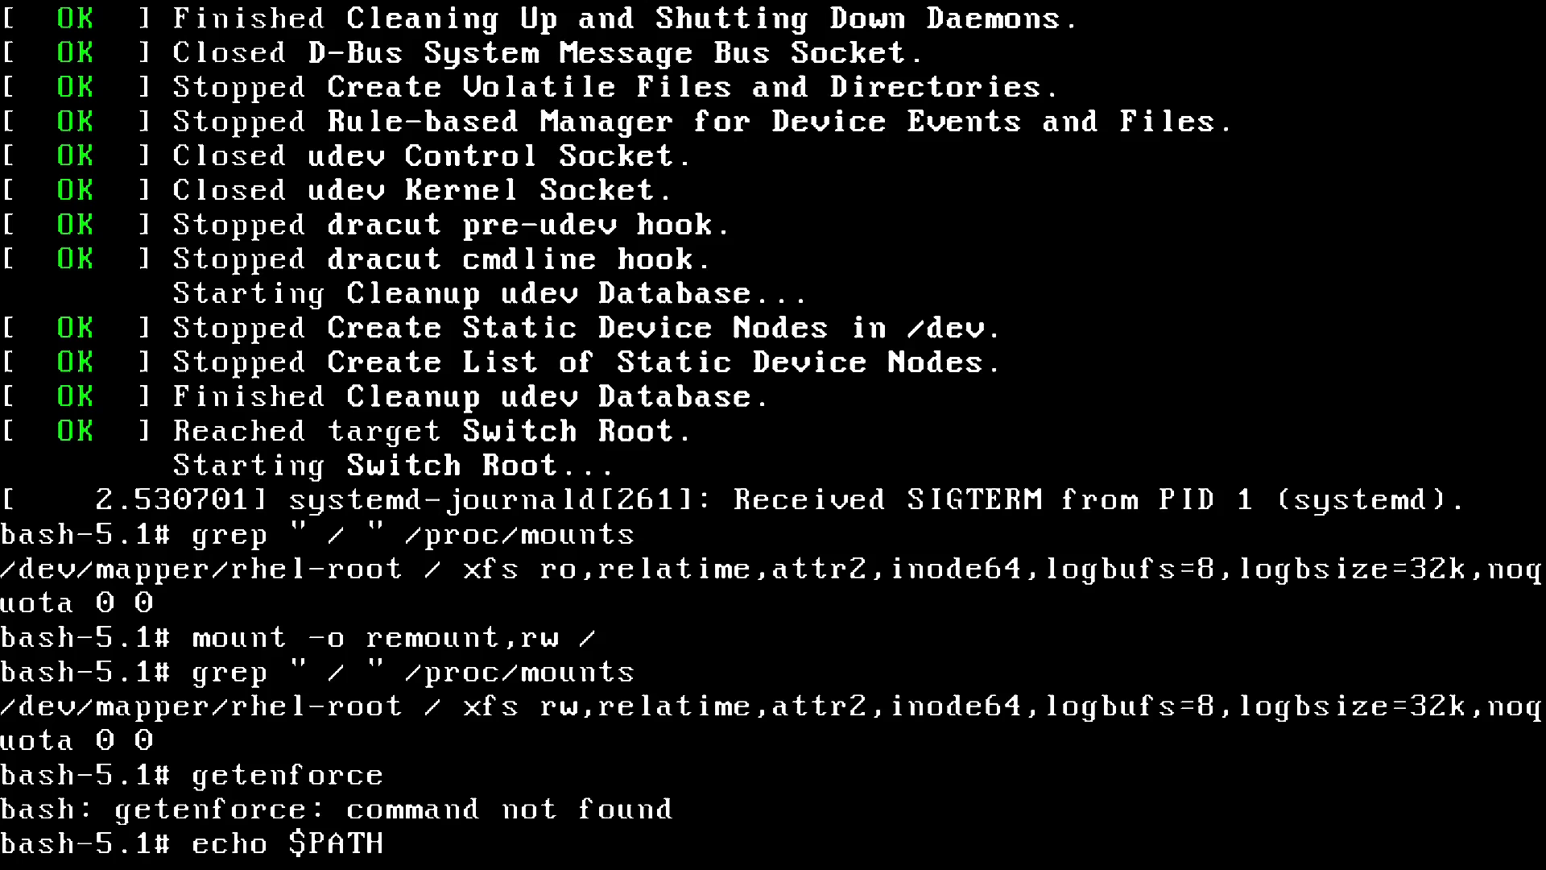
pyautogui.press('Return')
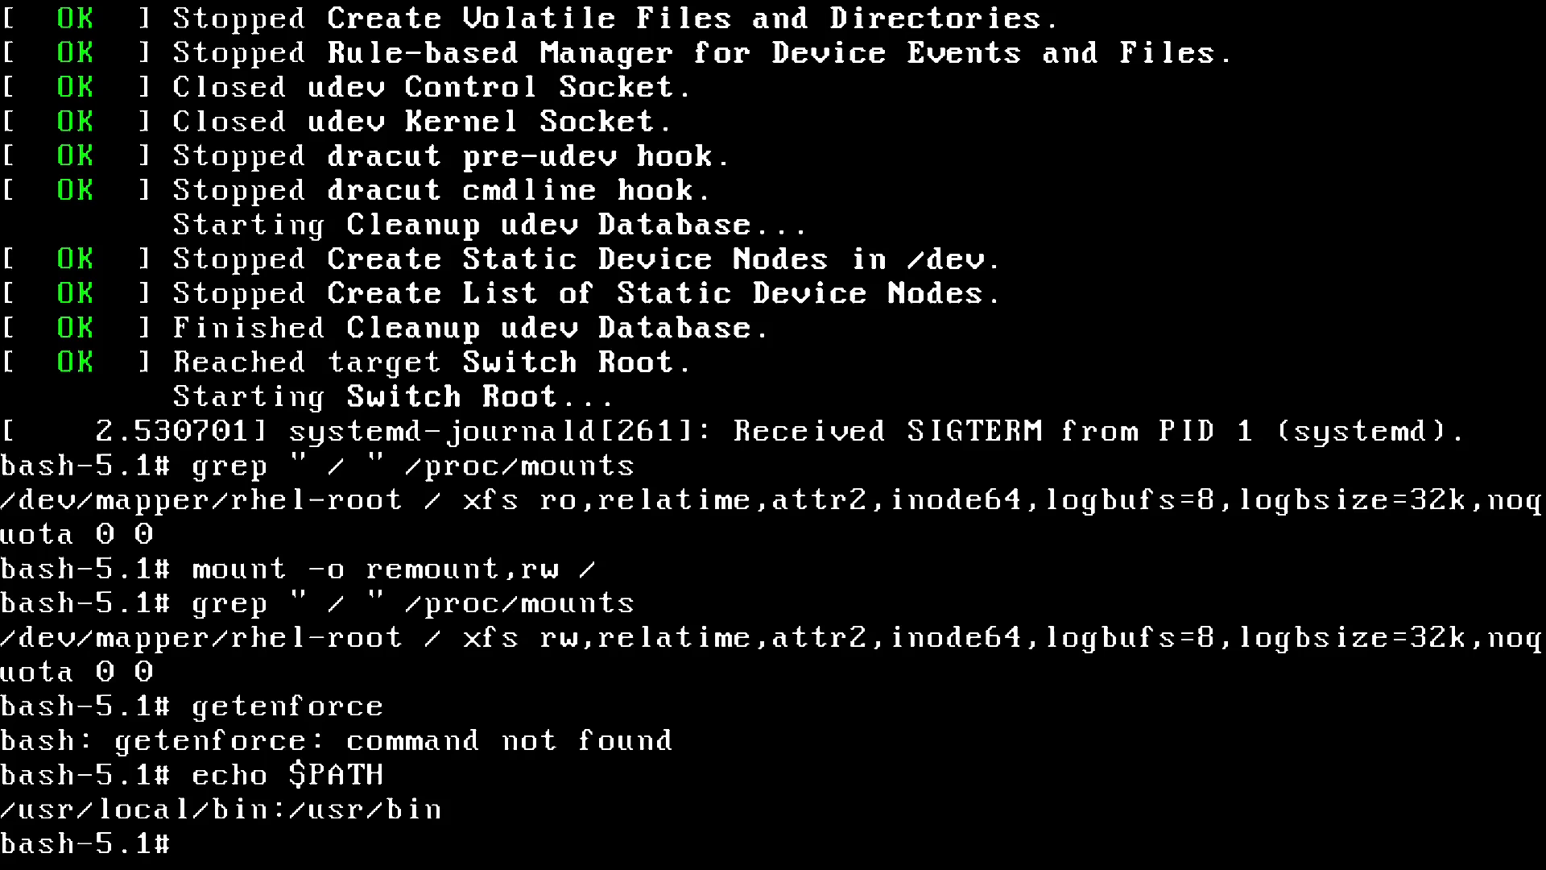
# Step: Run /sbin/getenforce to report the SELinux mode as Disabled
pyautogui.write('/sbin/')
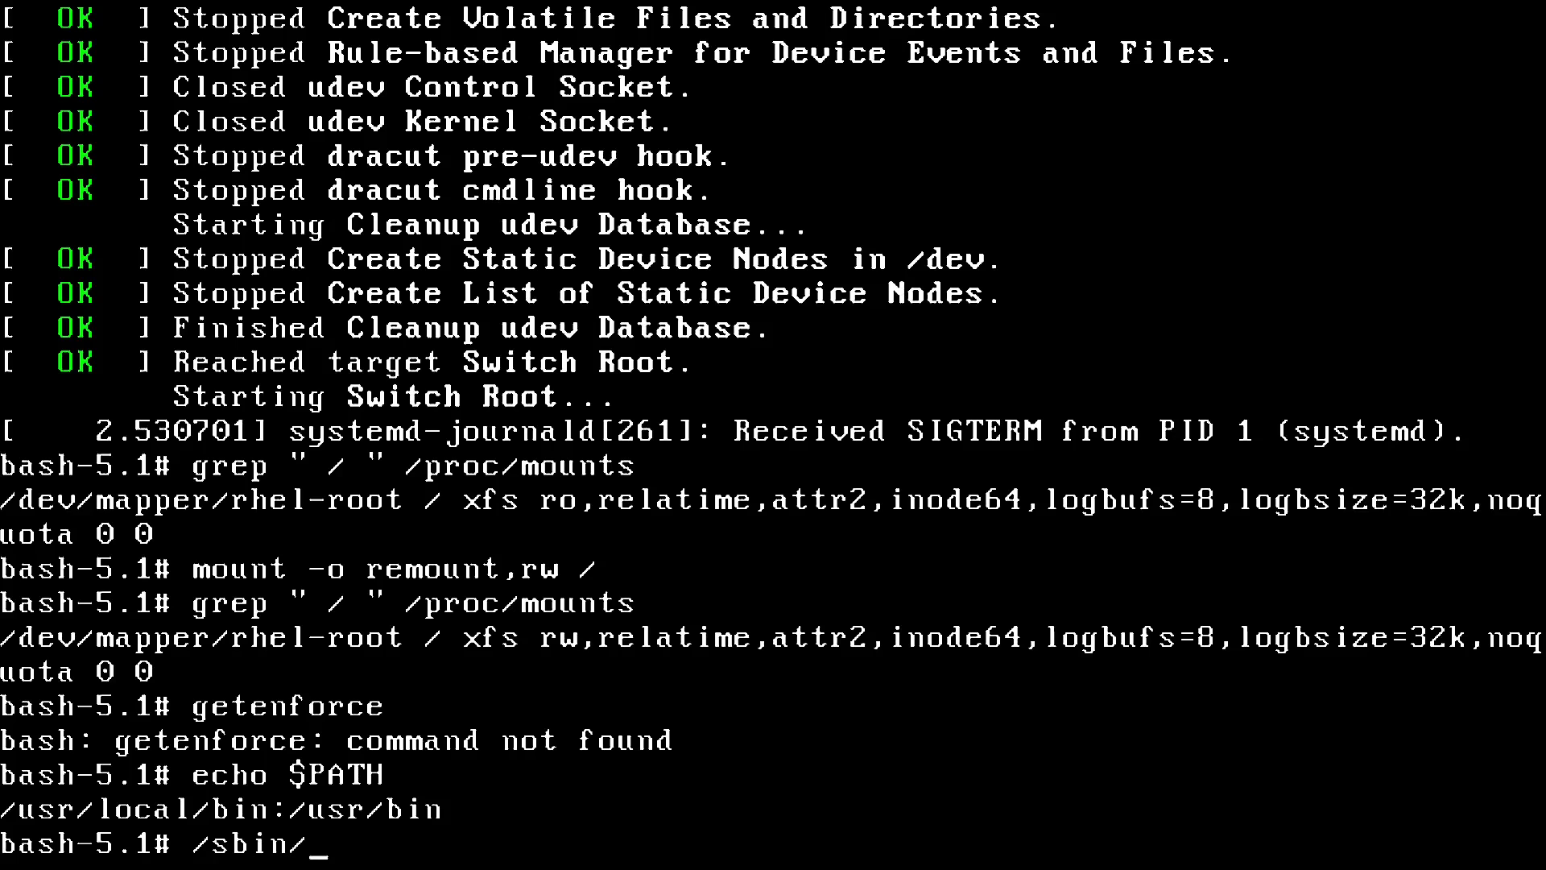
pyautogui.write('getenforce')
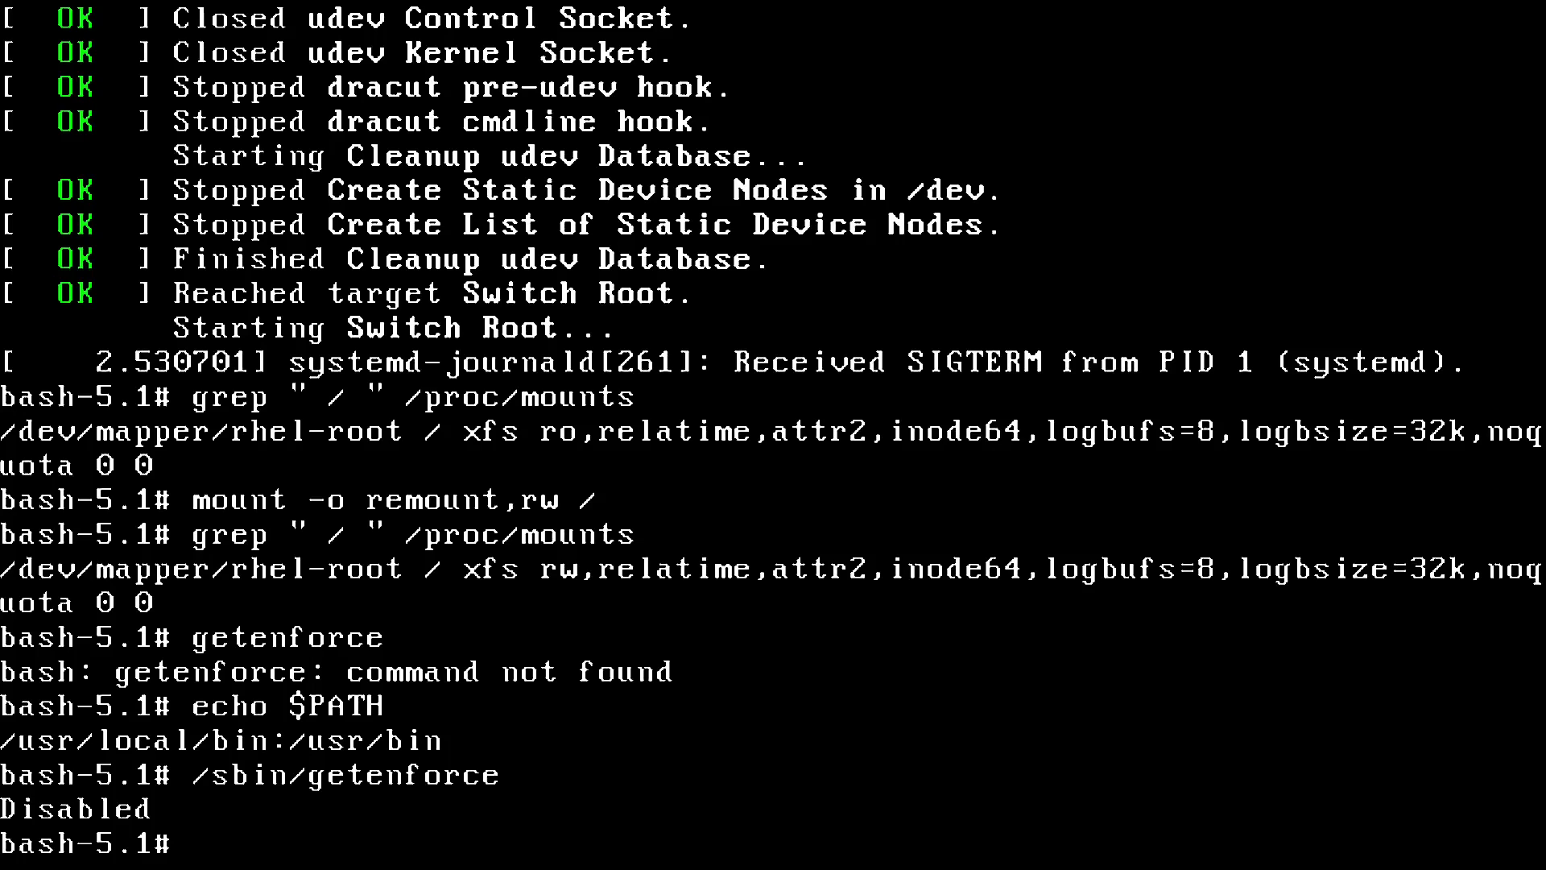
# Step: List /etc/shadow with ls -lZ showing context system_u:object_r:shadow_t:s0
pyautogui.write('ls -lZ /etc/shadow')
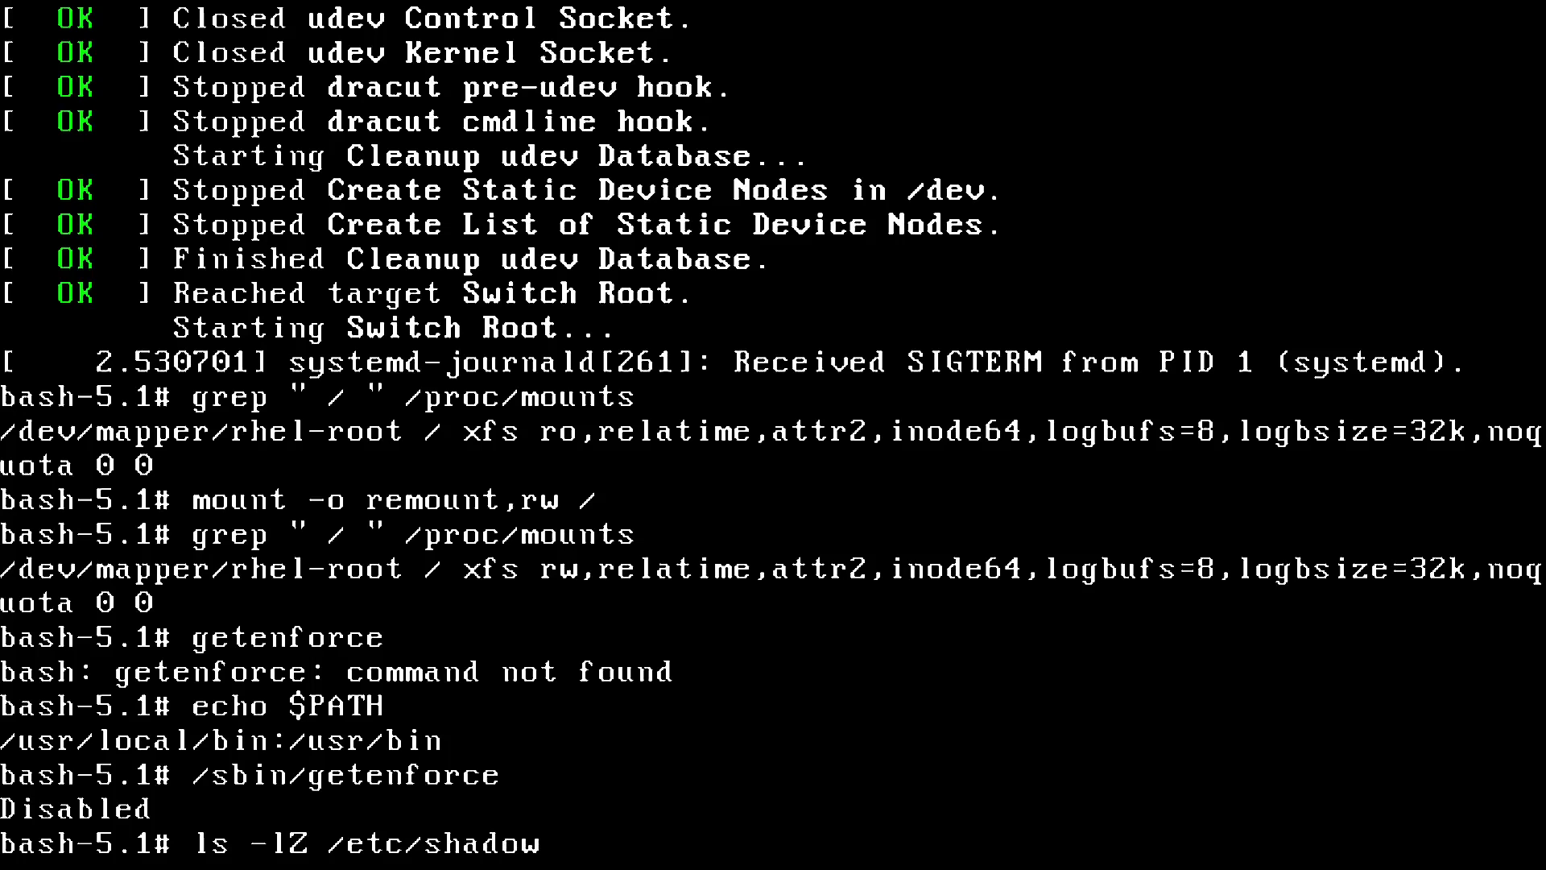
pyautogui.press('Return')
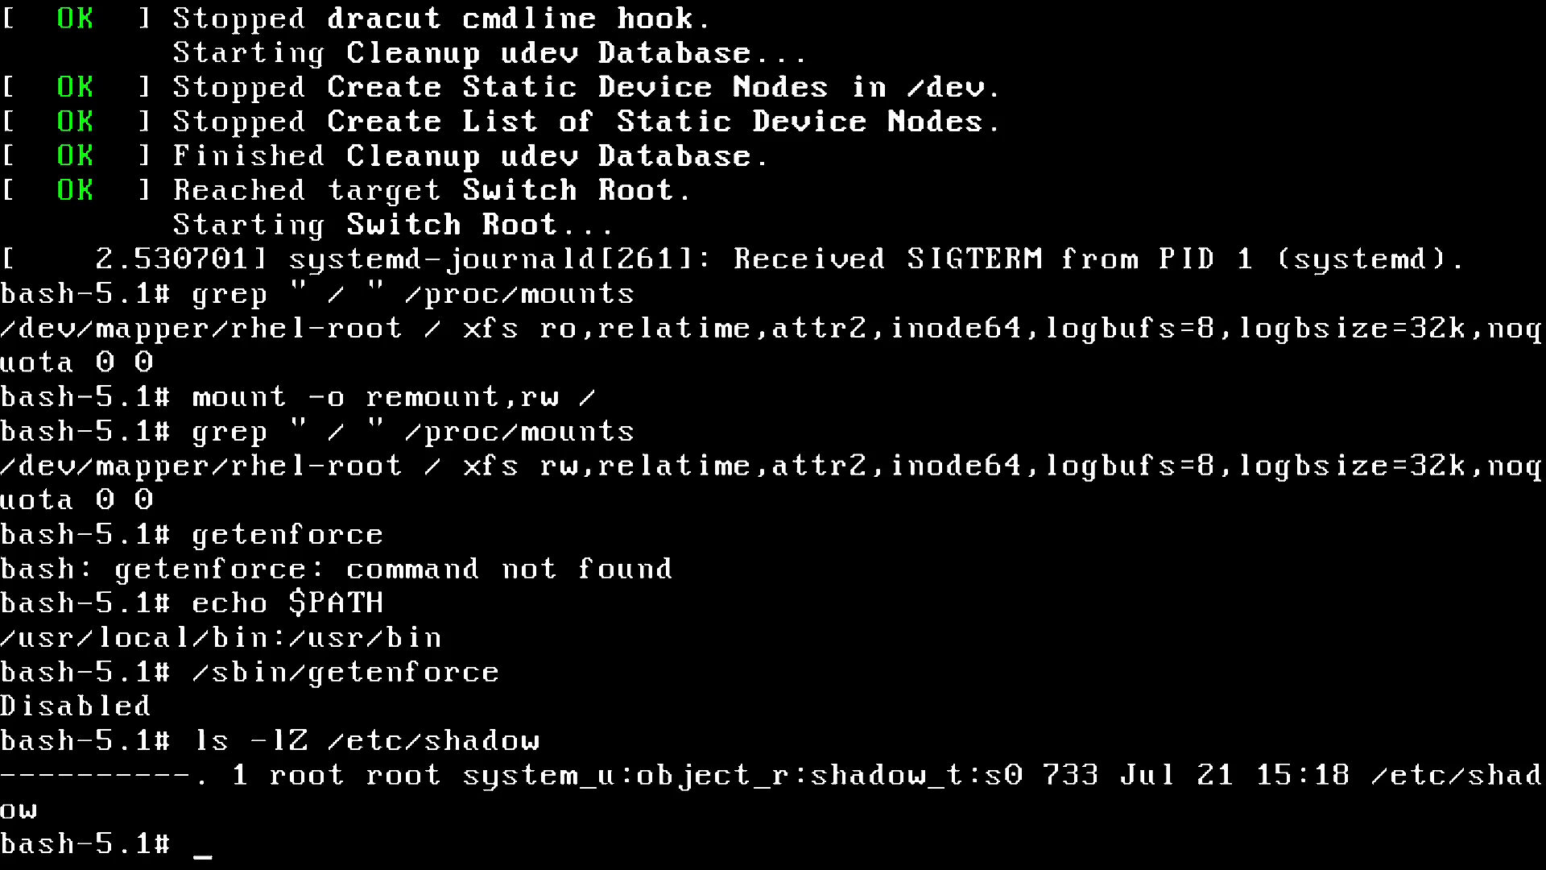
# Step: Set a new root password with passwd, then list /etc/shadow showing its label is now '?'
pyautogui.write('passwd')
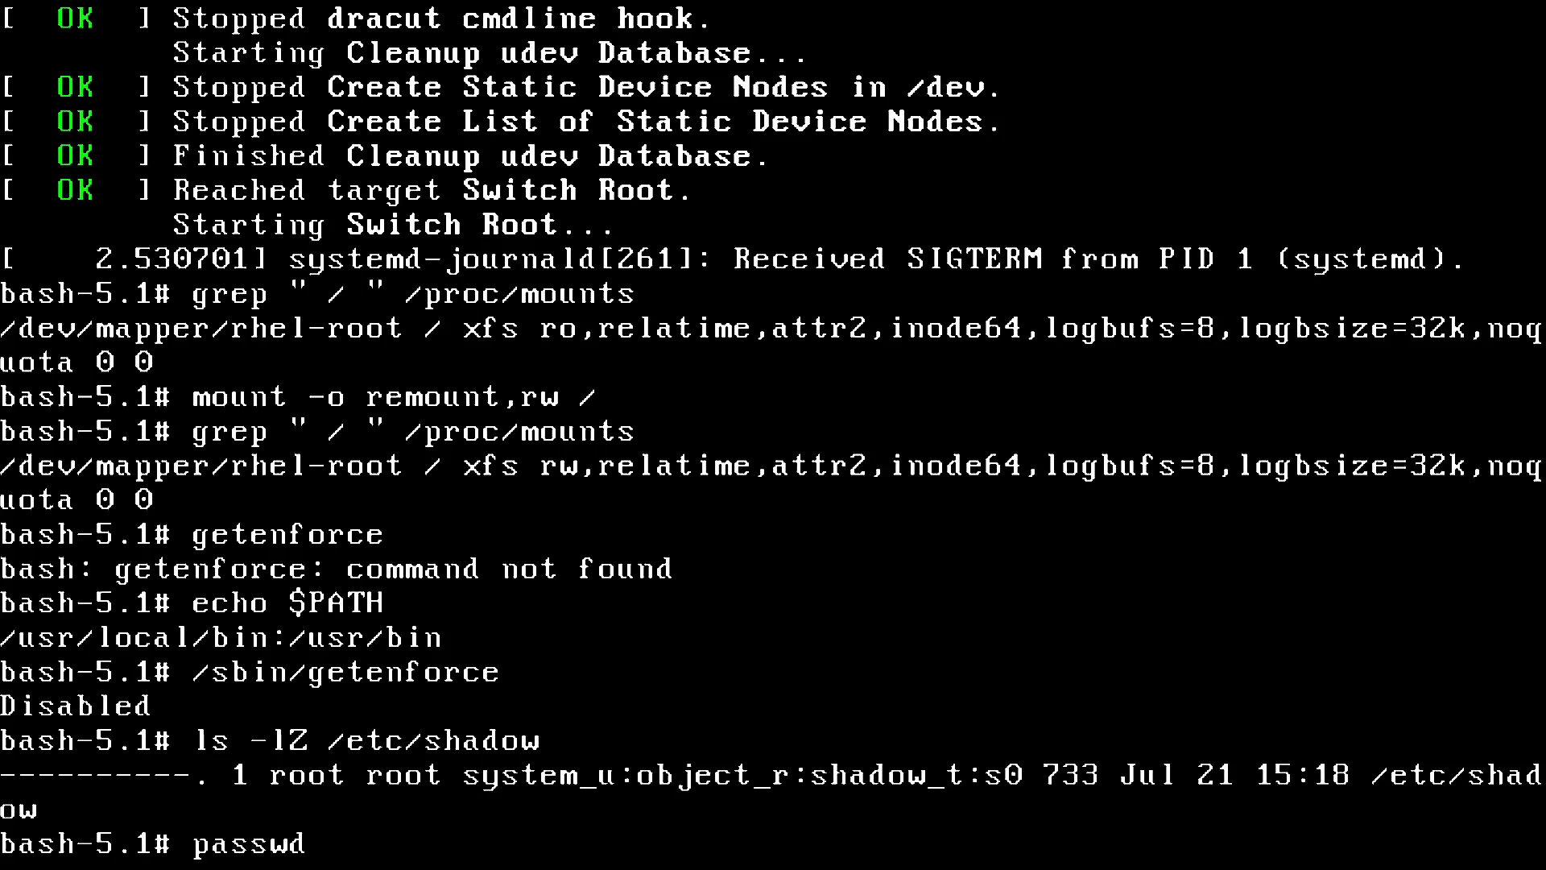
pyautogui.press('Return')
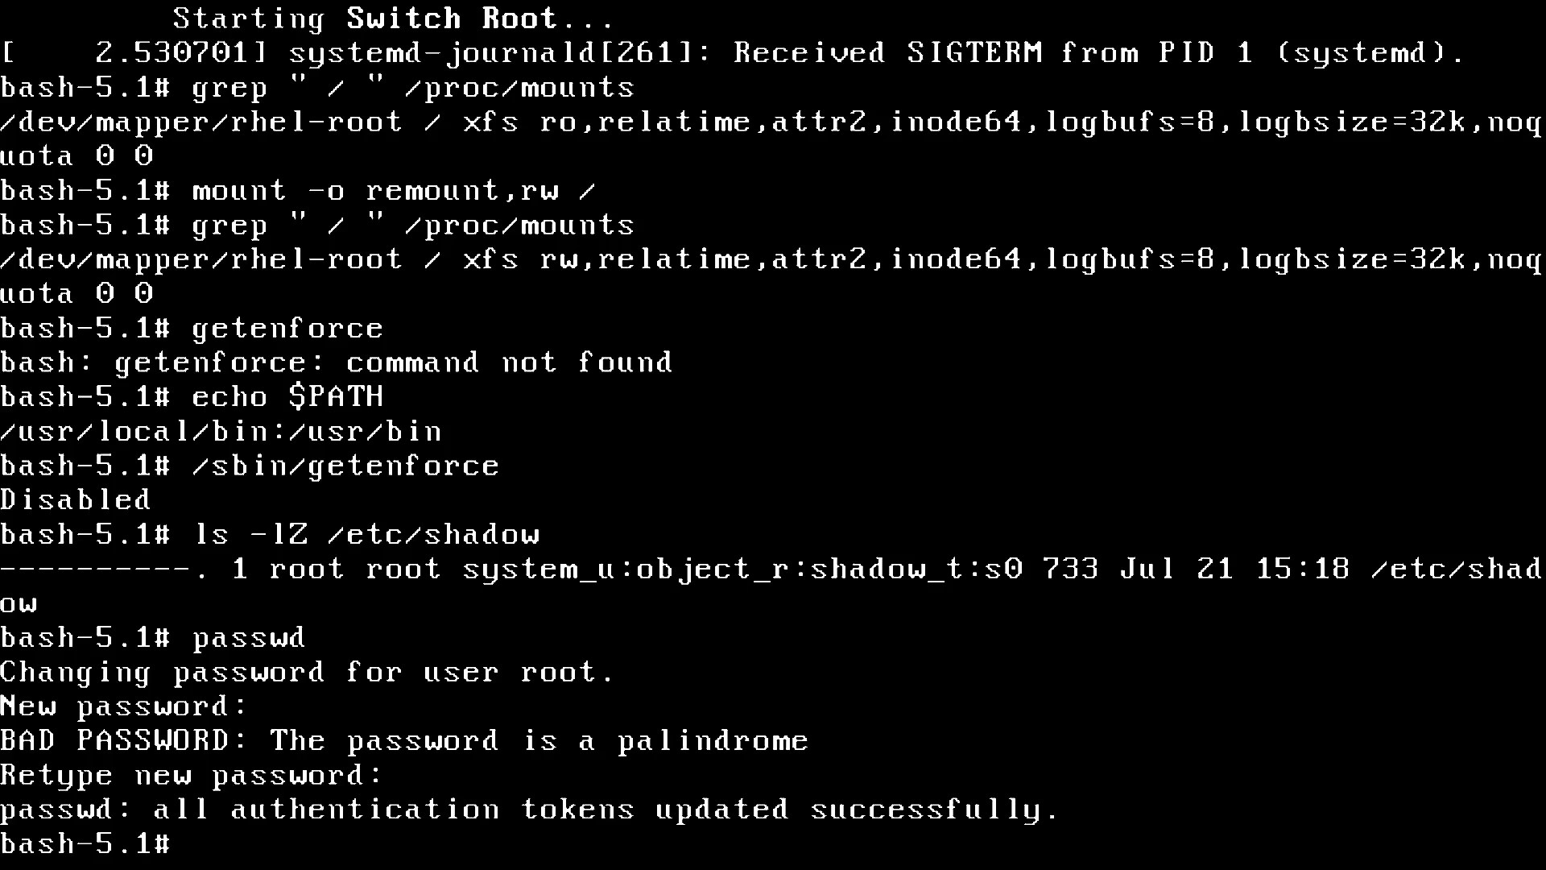
pyautogui.write('ls -lZ /etc/shadow')
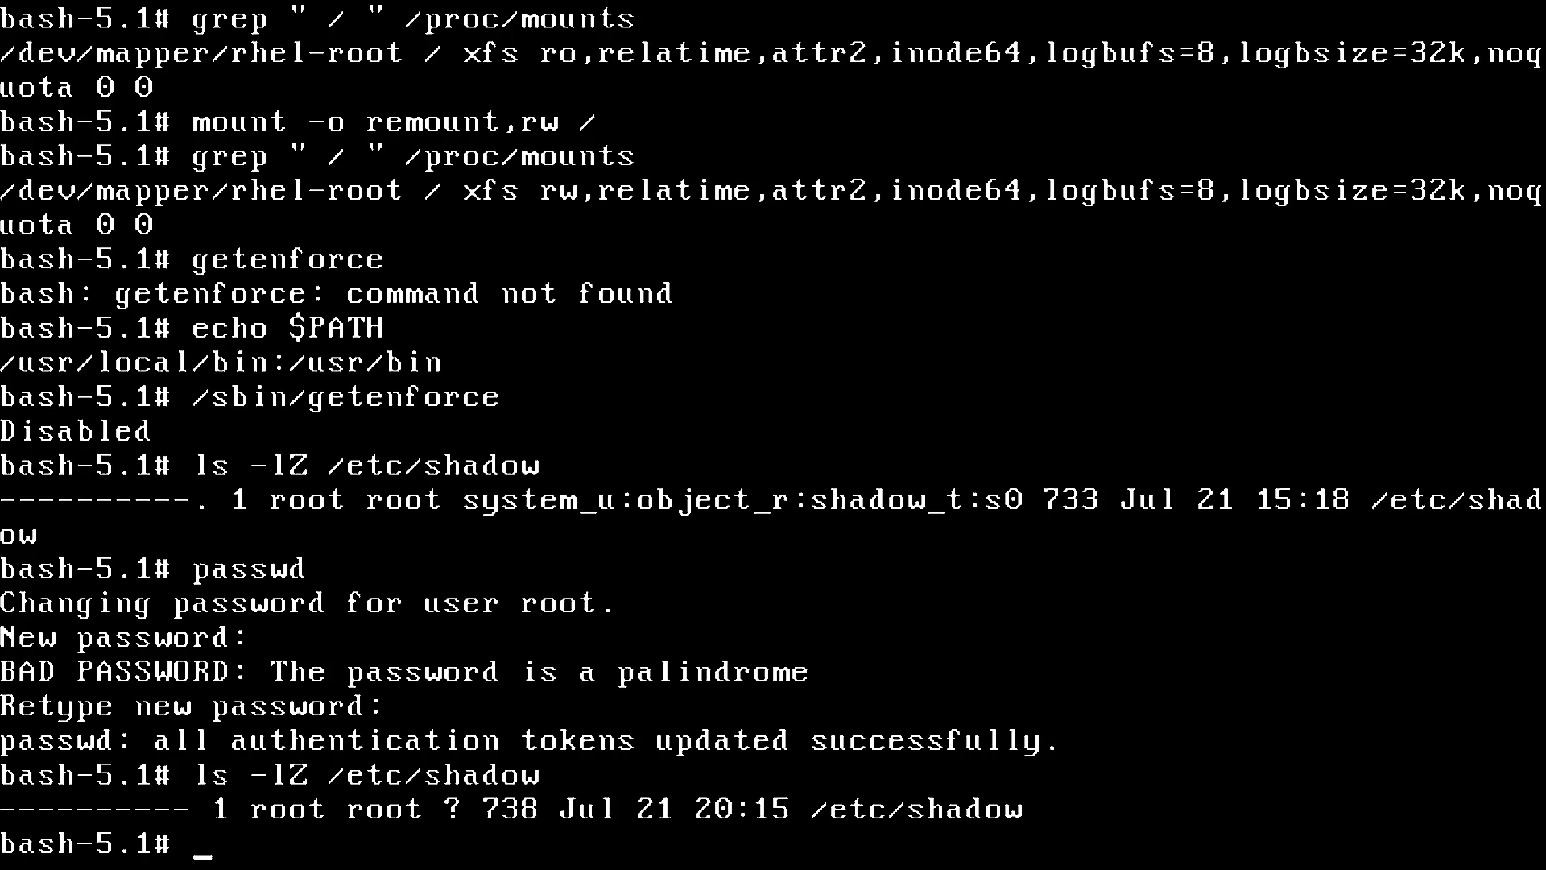
# Step: Restore the label with chcon system_u:object_r:shadow_t:s0 /etc/shadow
pyautogui.write('ch')
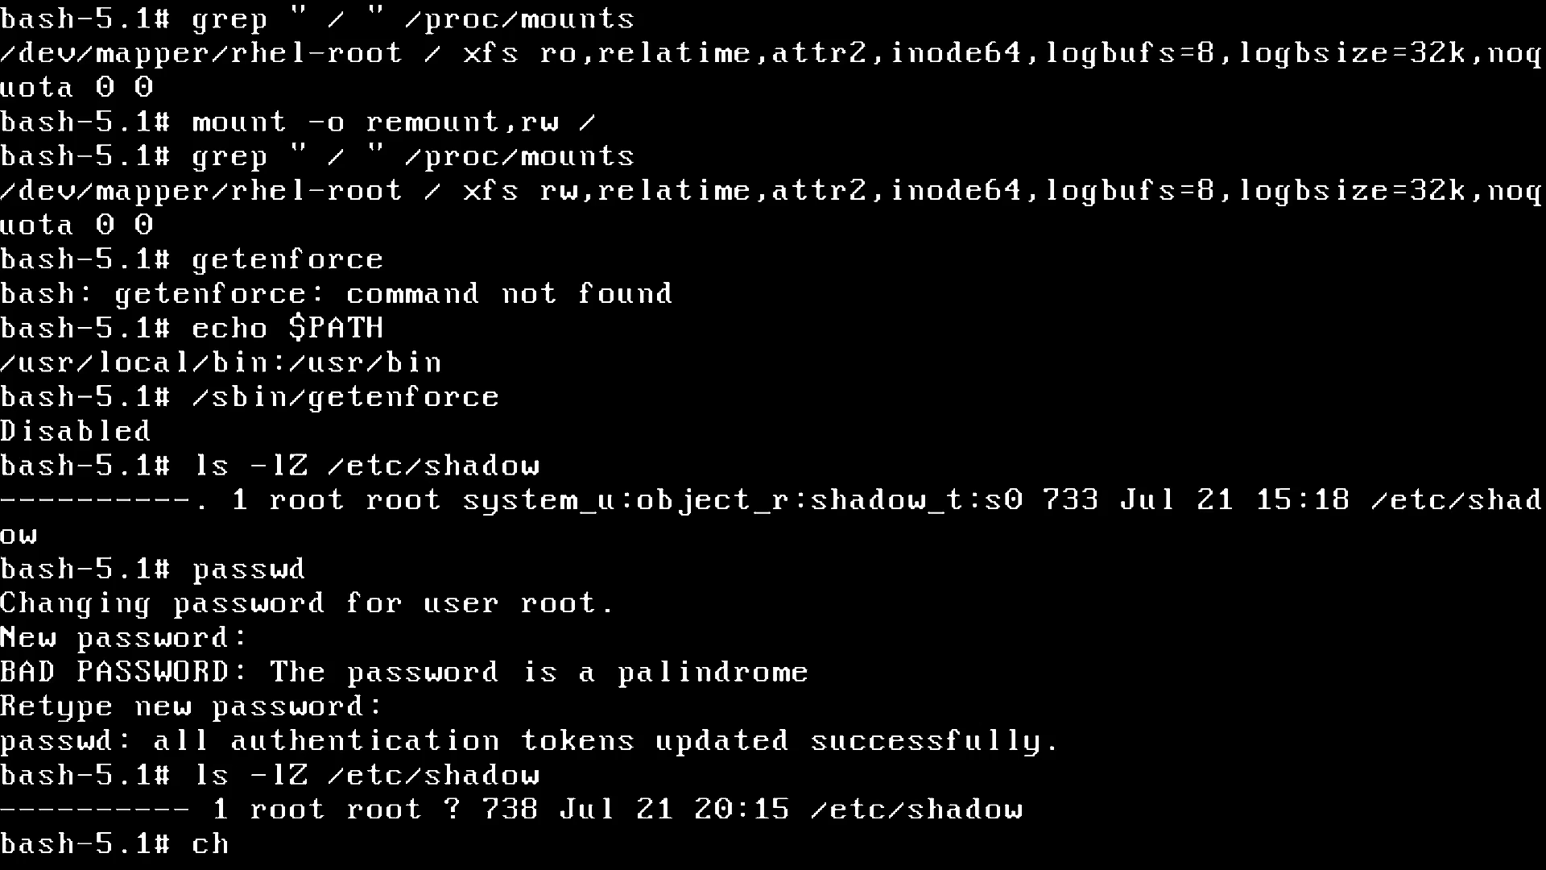
pyautogui.write('con')
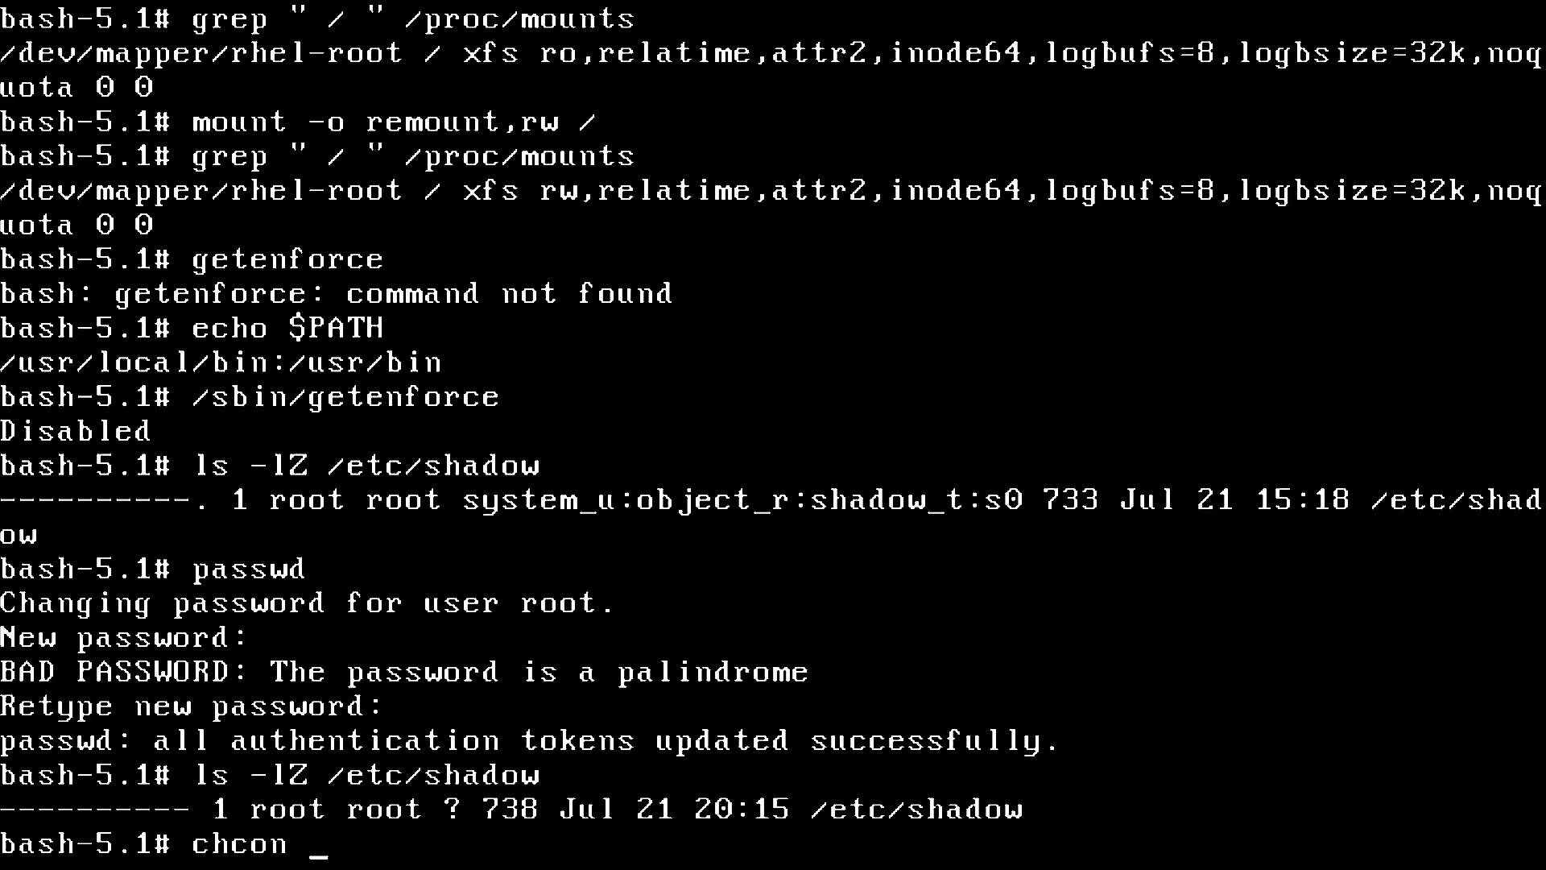
pyautogui.write('system_u')
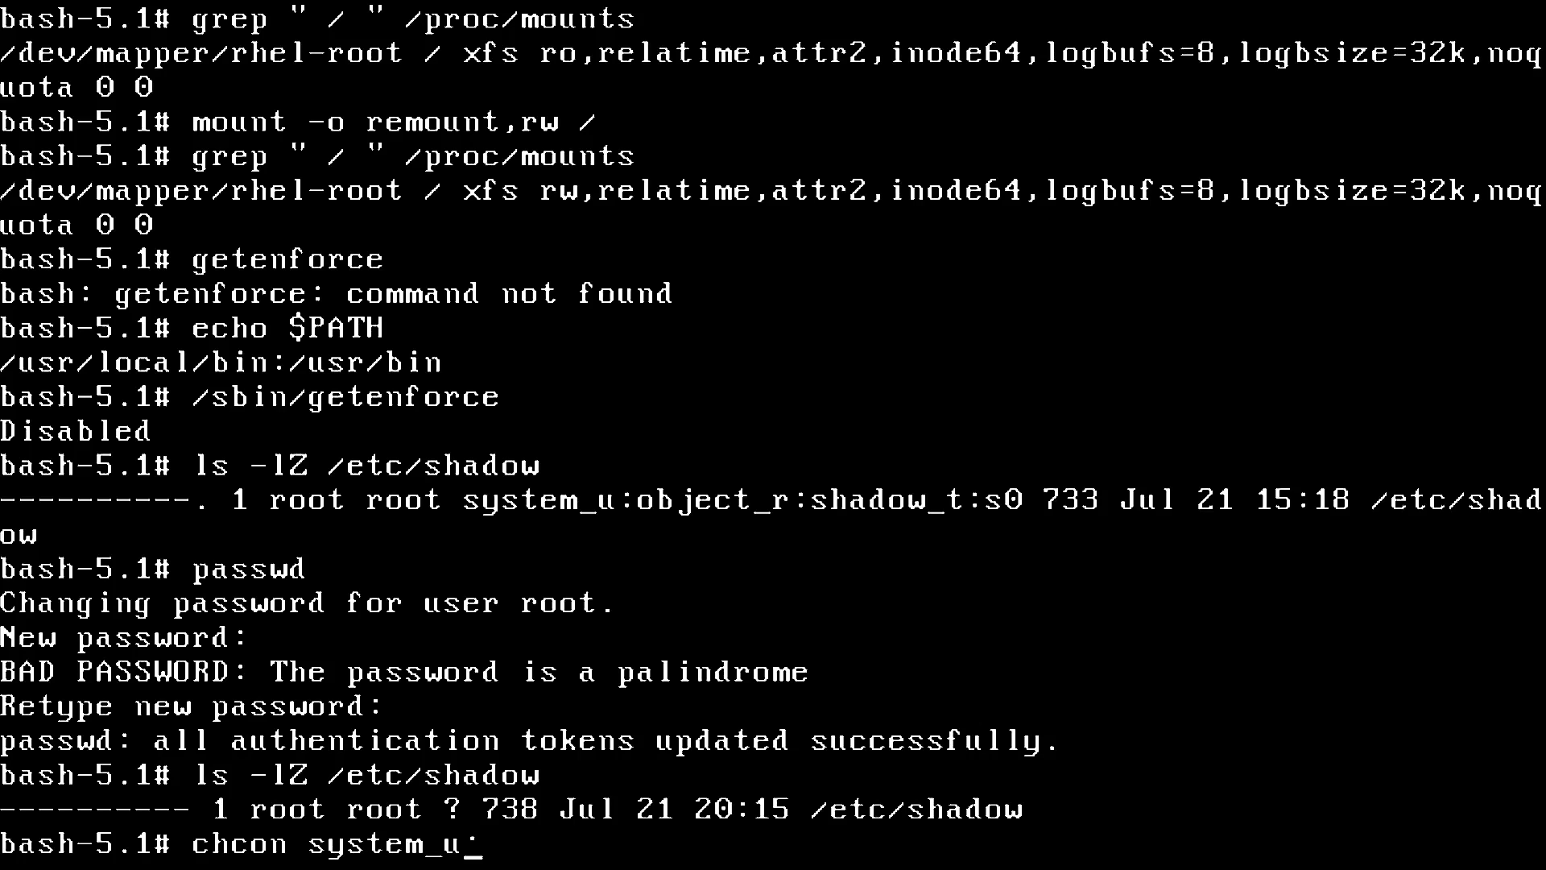
pyautogui.write(':object_')
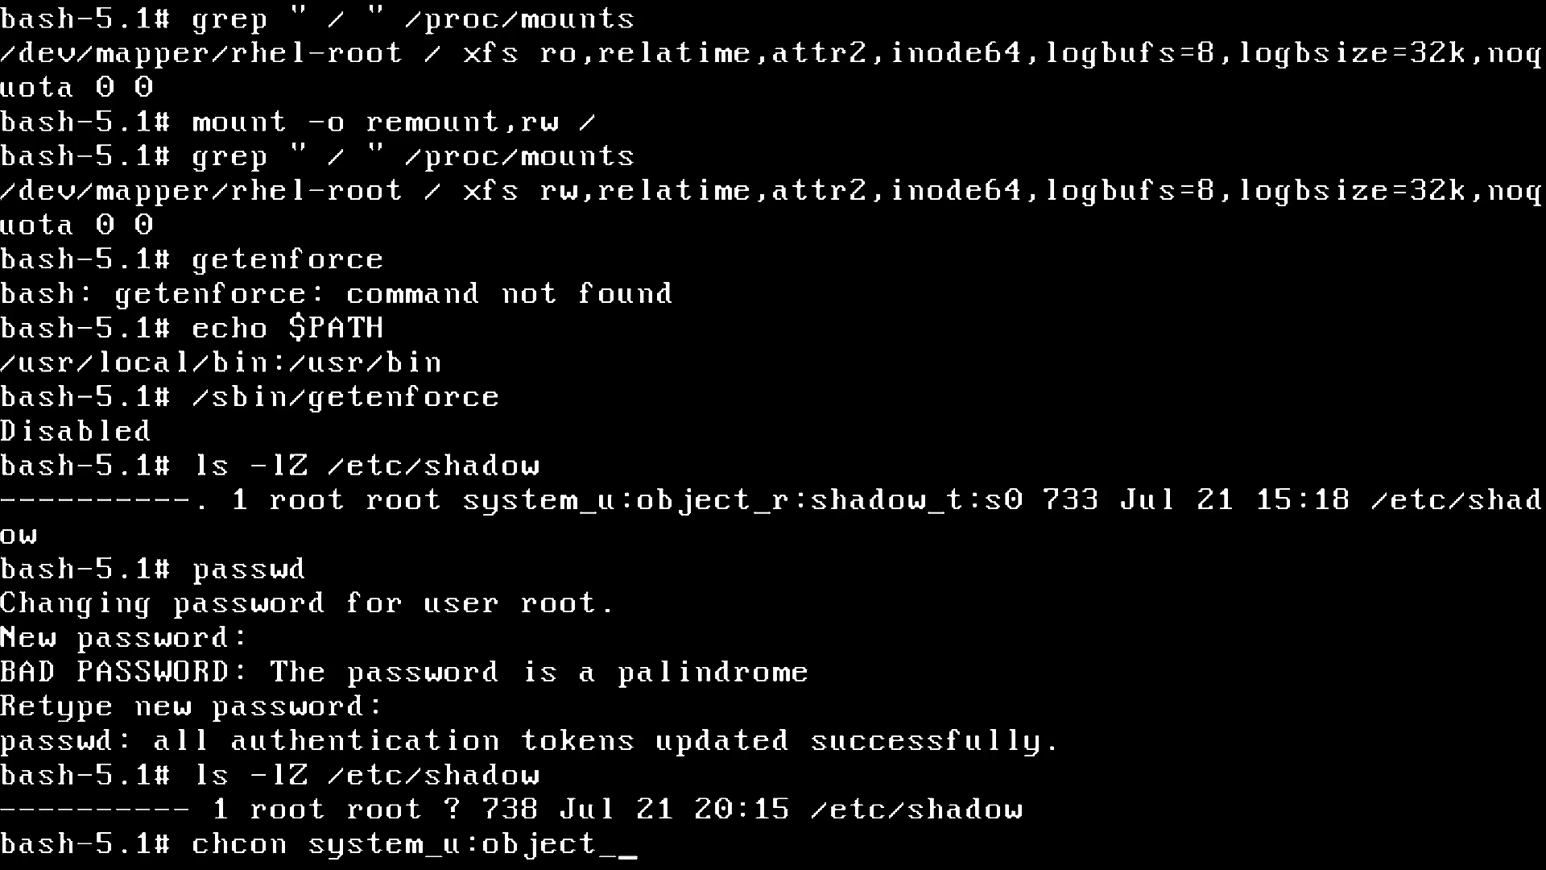
pyautogui.write('r:shadow_t:')
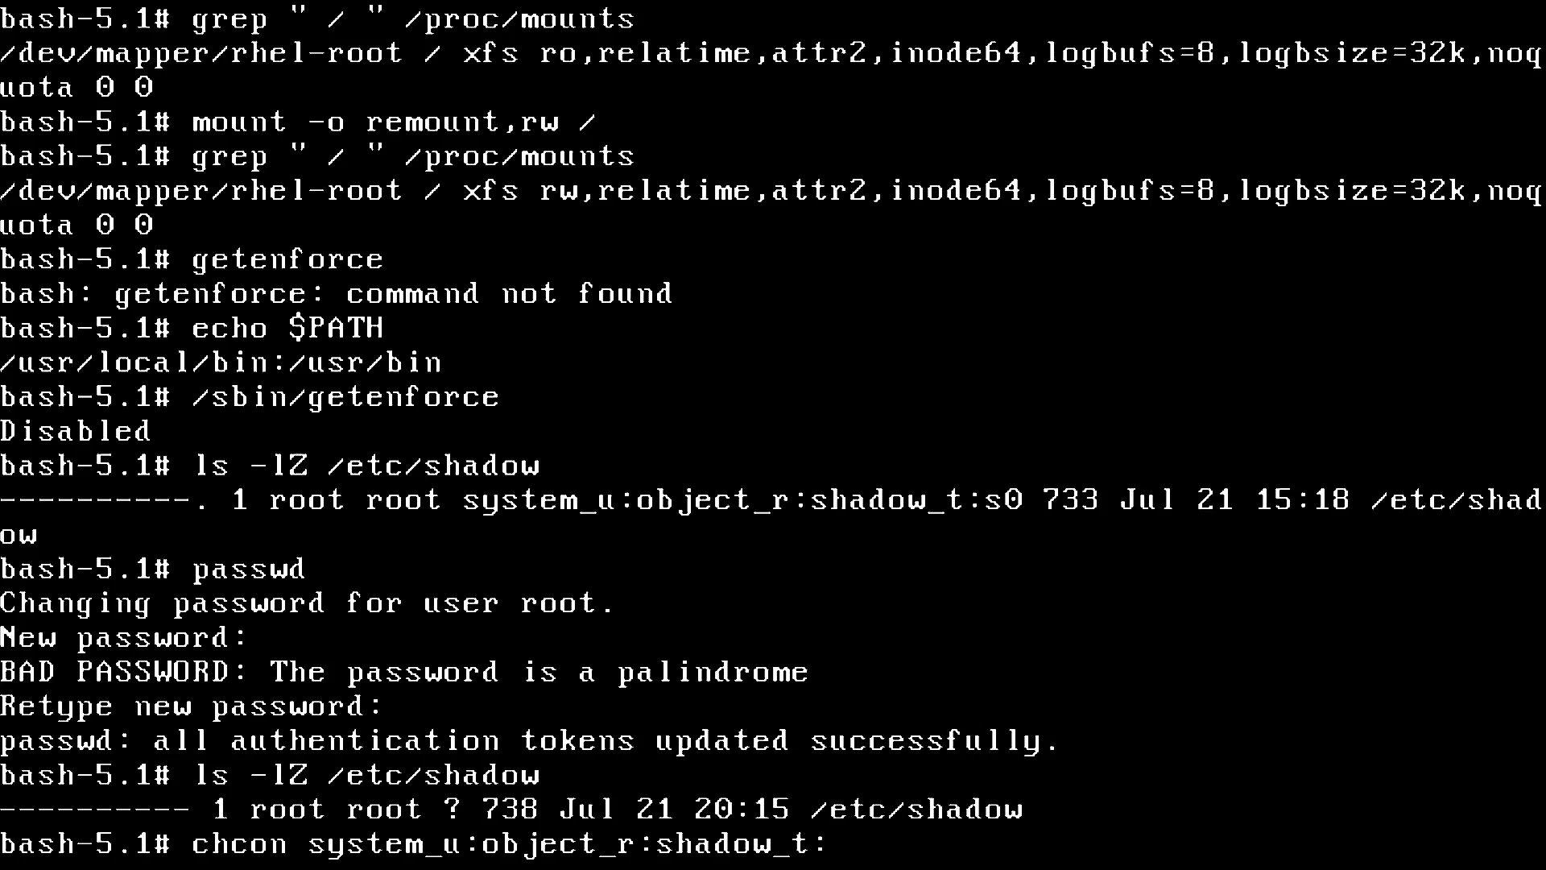
pyautogui.write('s0')
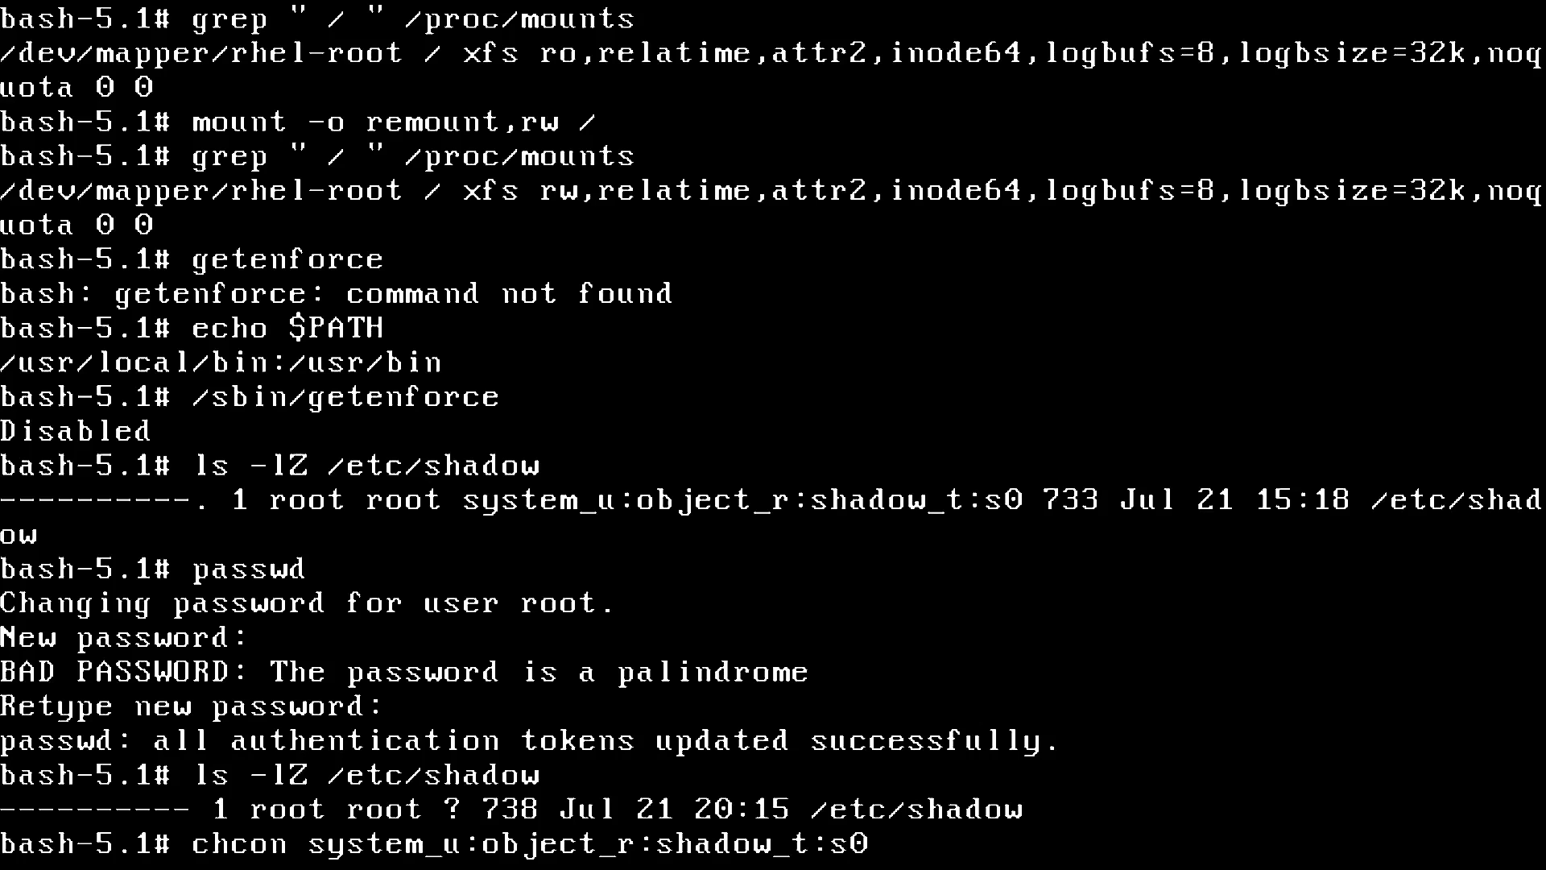
pyautogui.write('/etc/sdh')
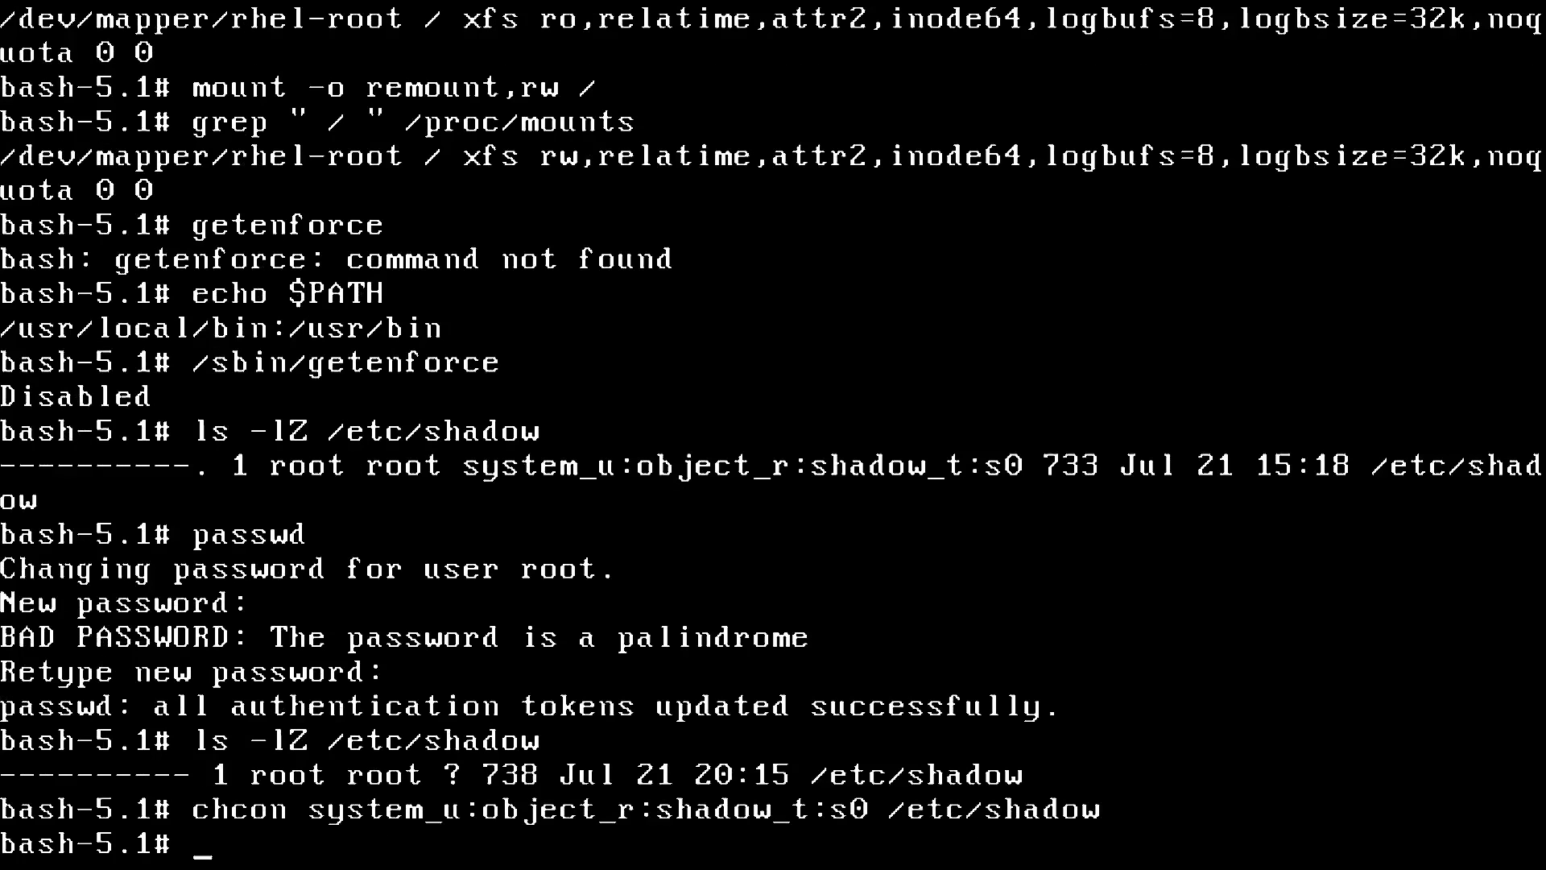
# Step: Verify the restored context with ls -lZ /etc/shadow and begin the exec /sbin/init command
pyautogui.write('ls -lZ /etc/shadow')
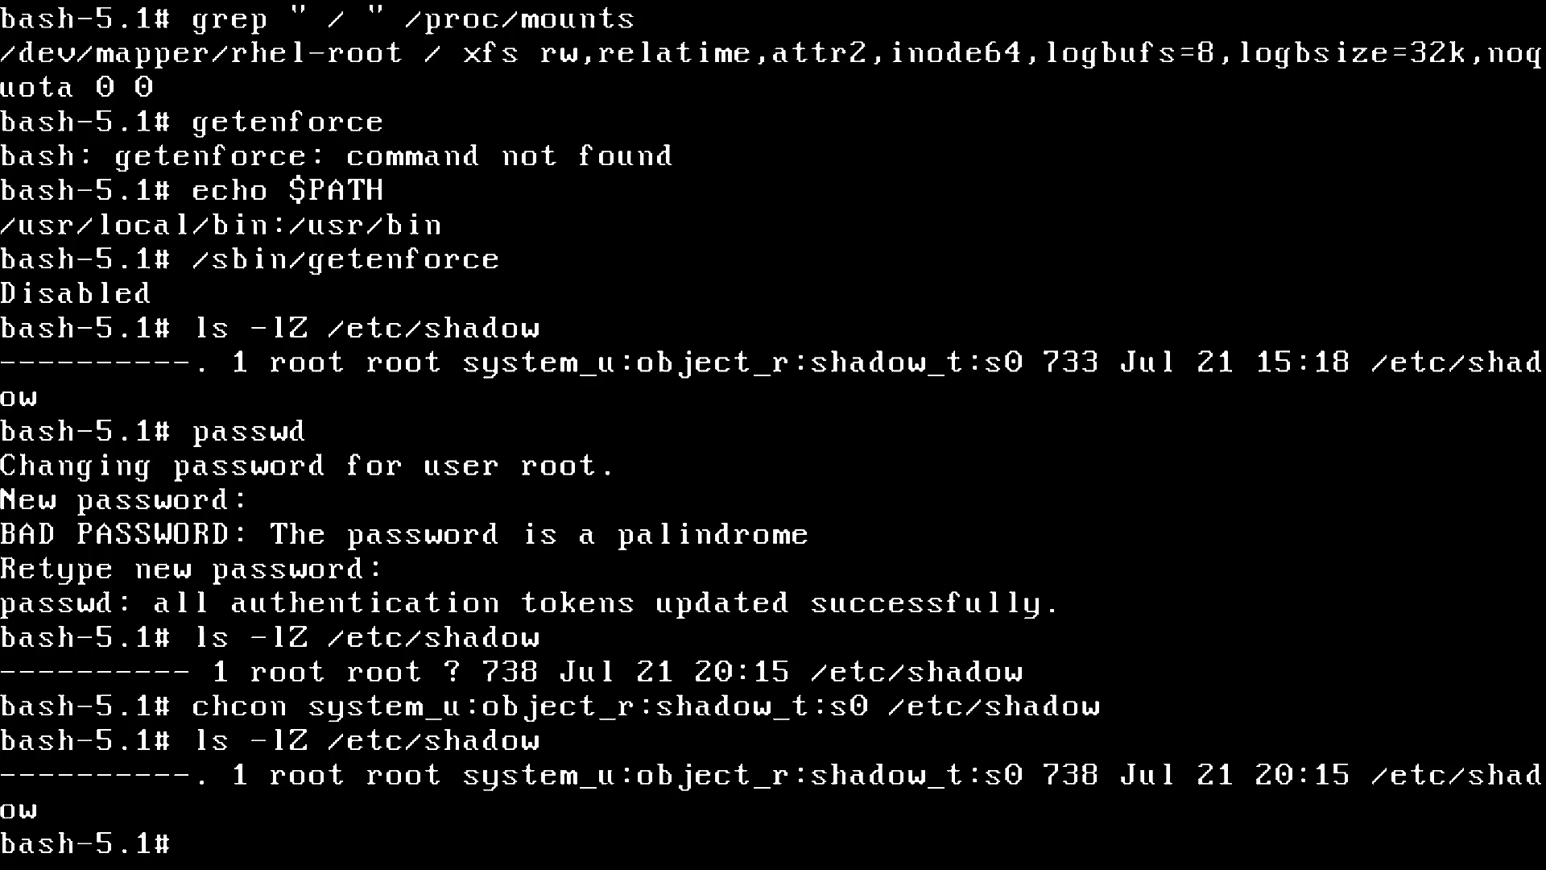
pyautogui.write('exec /sbi')
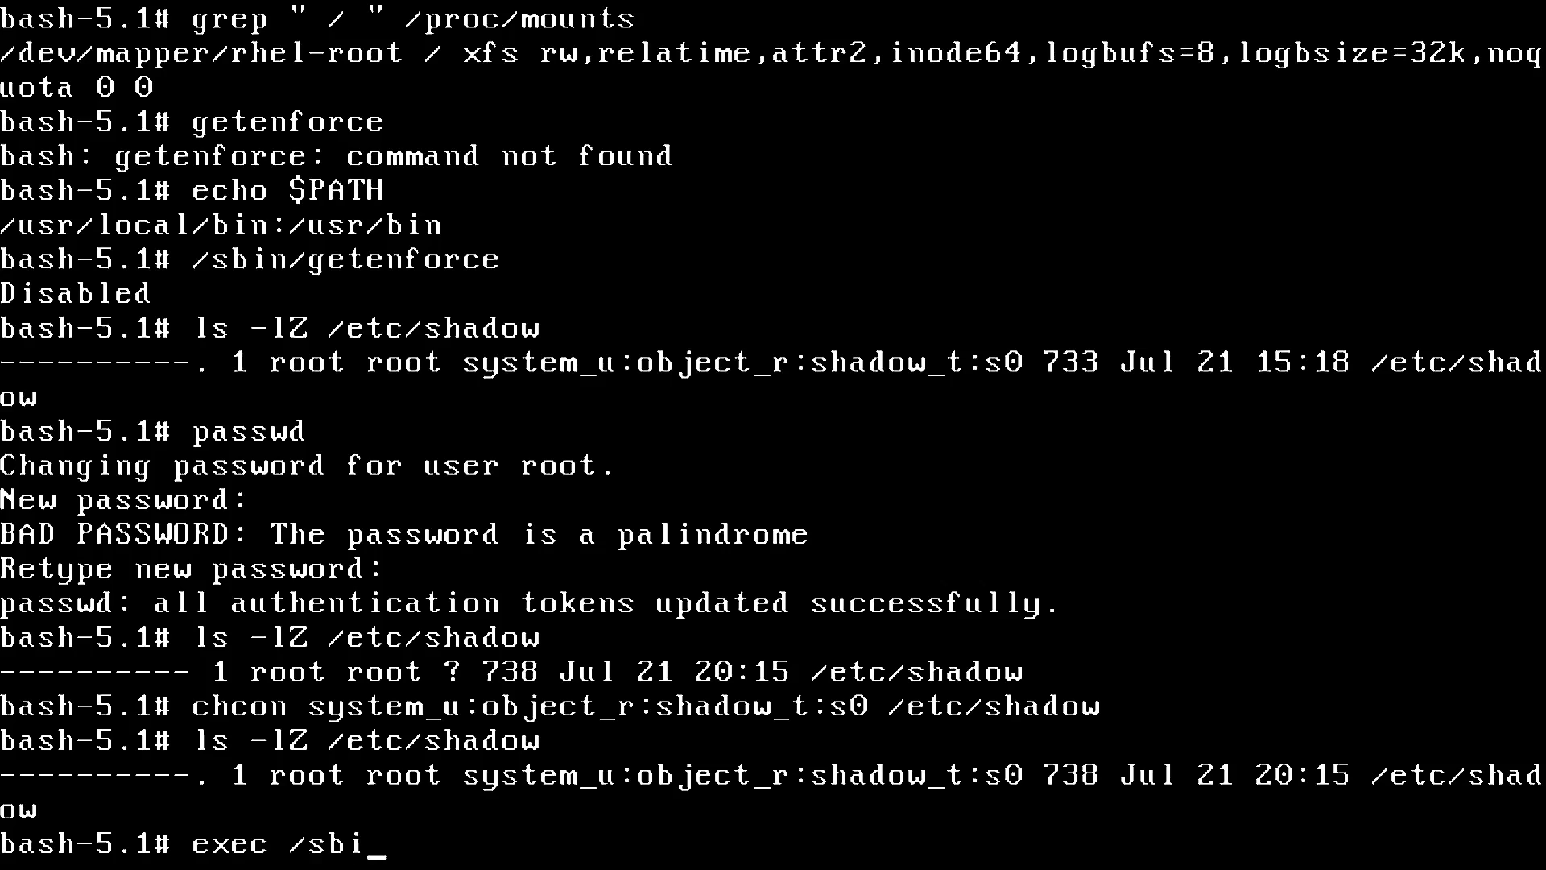
# Step: Confirm /sbin/init links to systemd and bash is PID 1, then exec /sbin/init to resume booting
pyautogui.write('n/init')
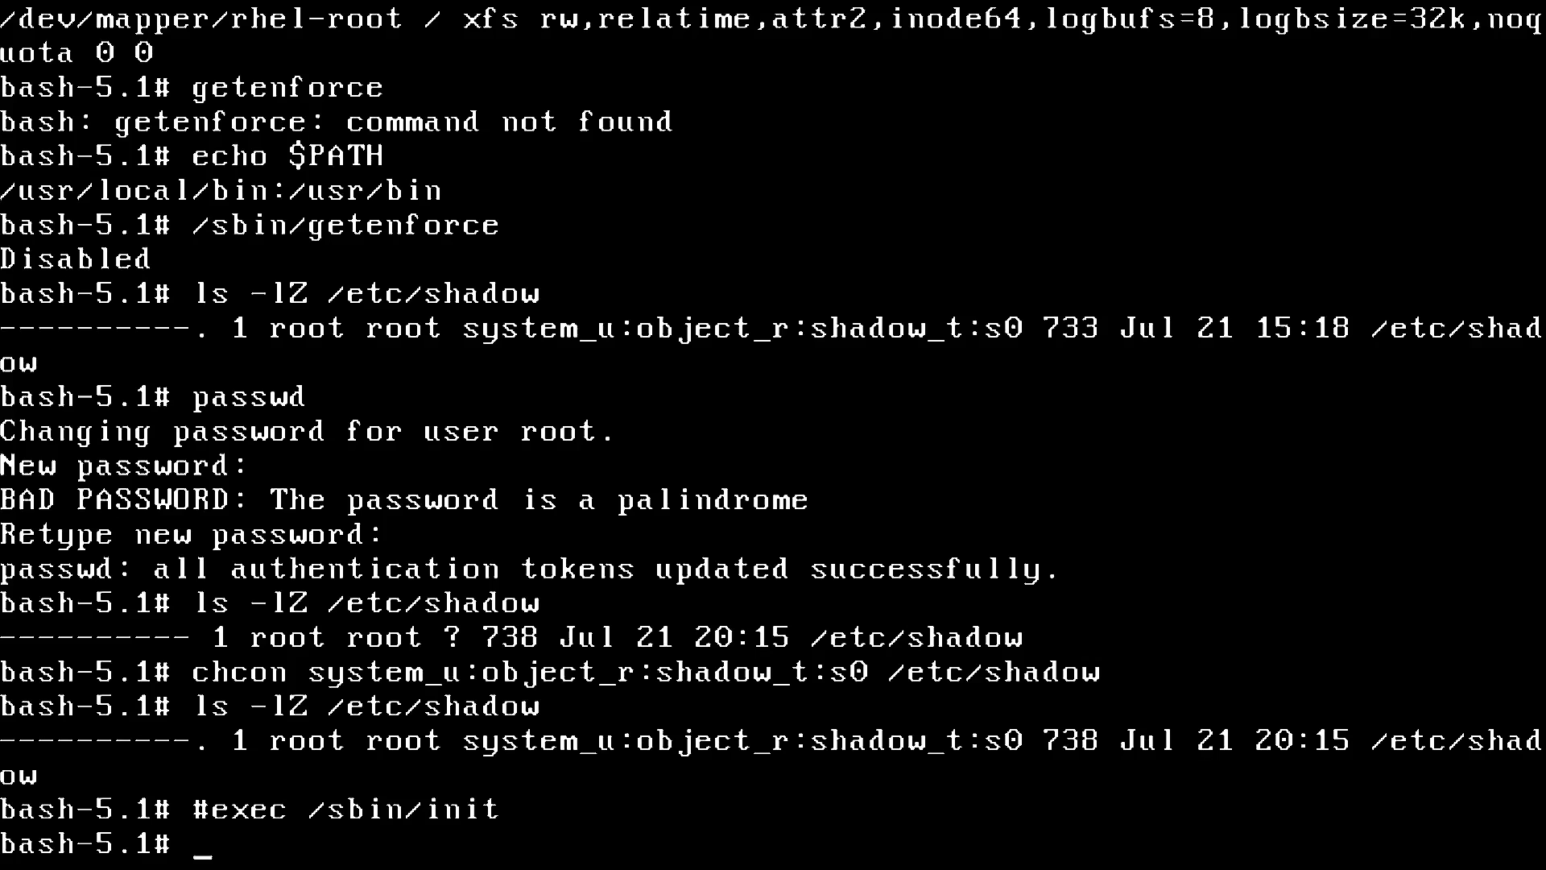
pyautogui.write('ls -l /sbin/init')
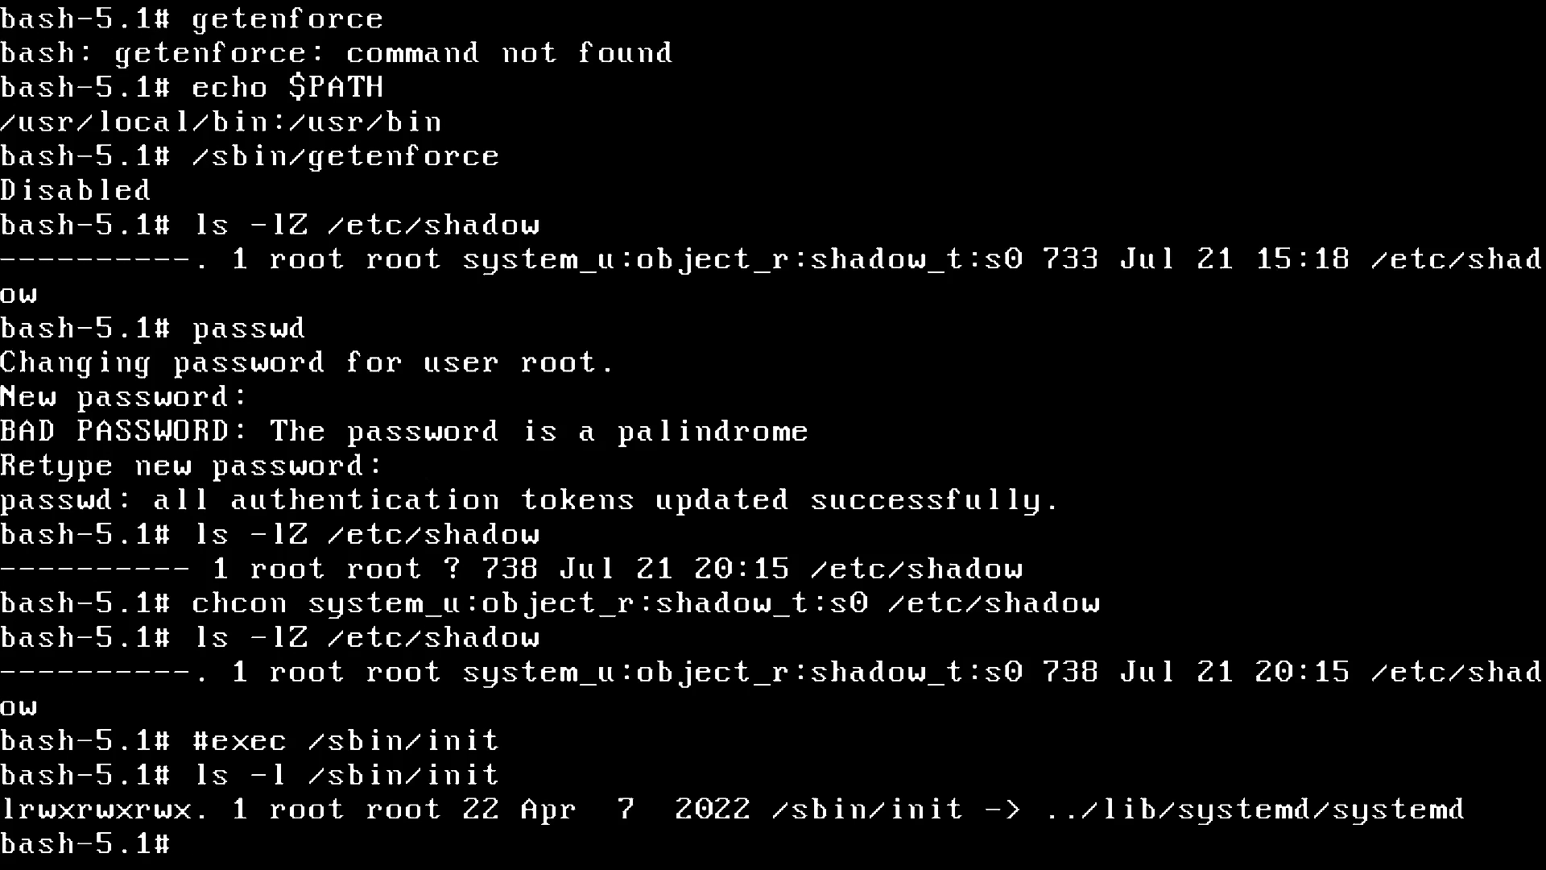
pyautogui.write('#exec /sbin/init')
pyautogui.write('ps')
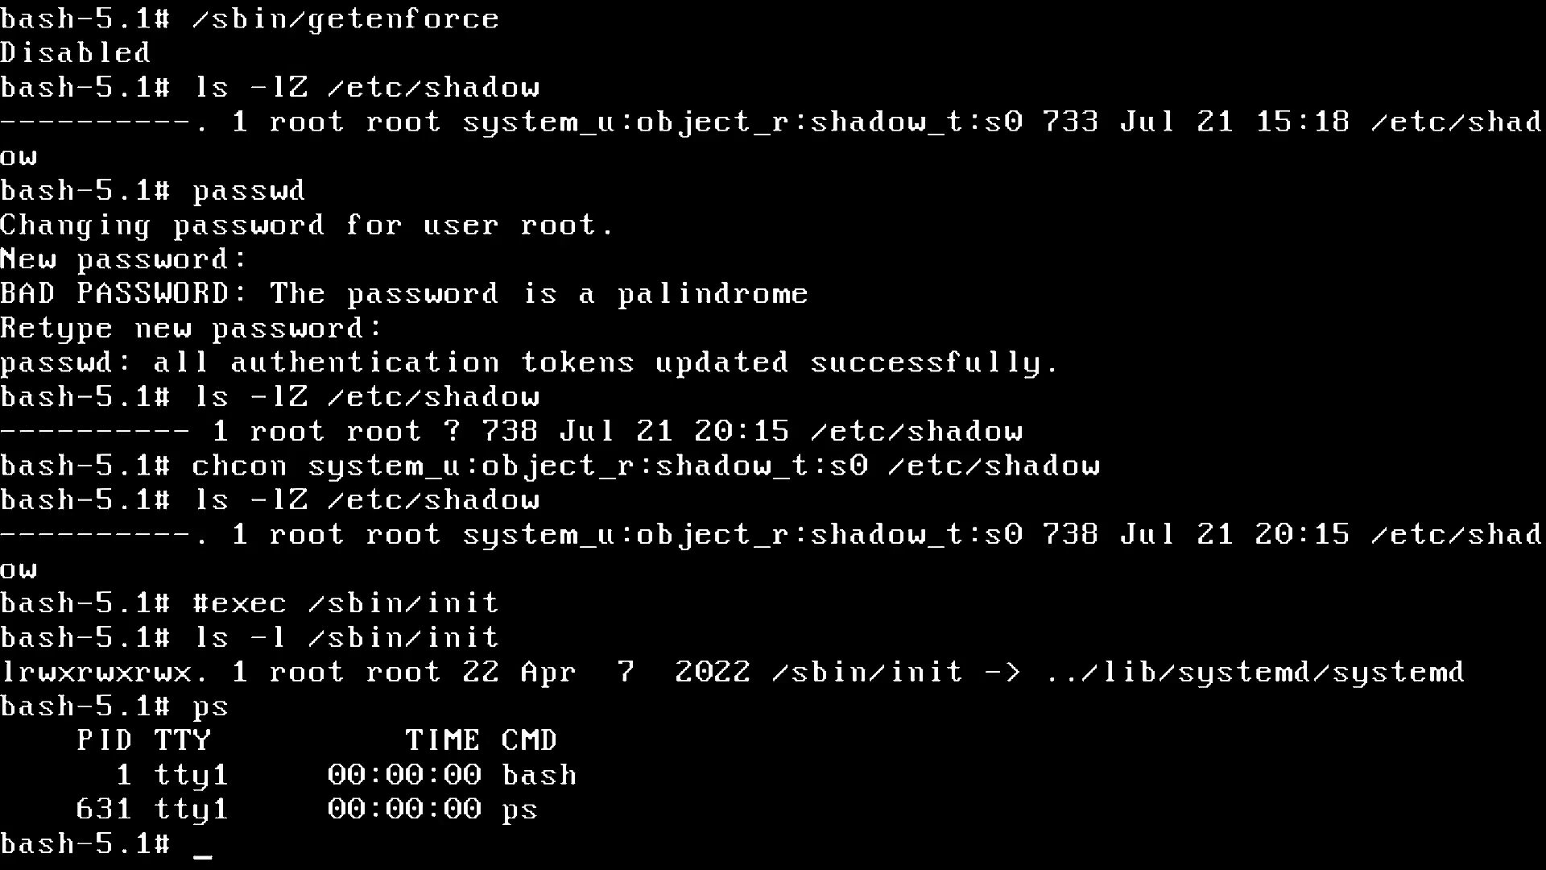
pyautogui.write('#exec /sbin/init')
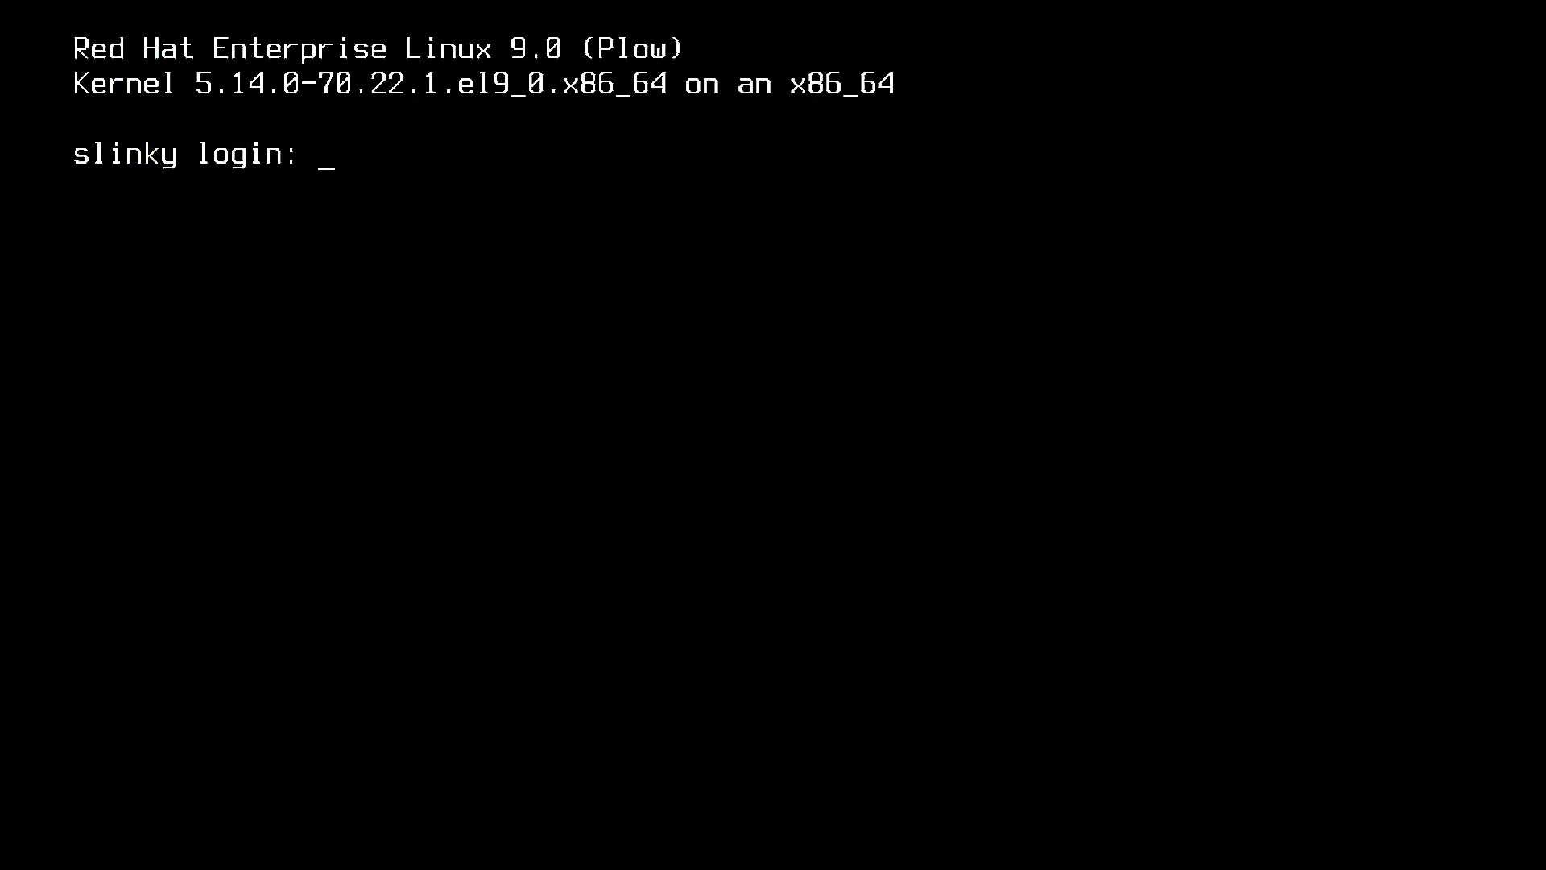
# Step: Enter the username root at the slinky login prompt
pyautogui.write('root')
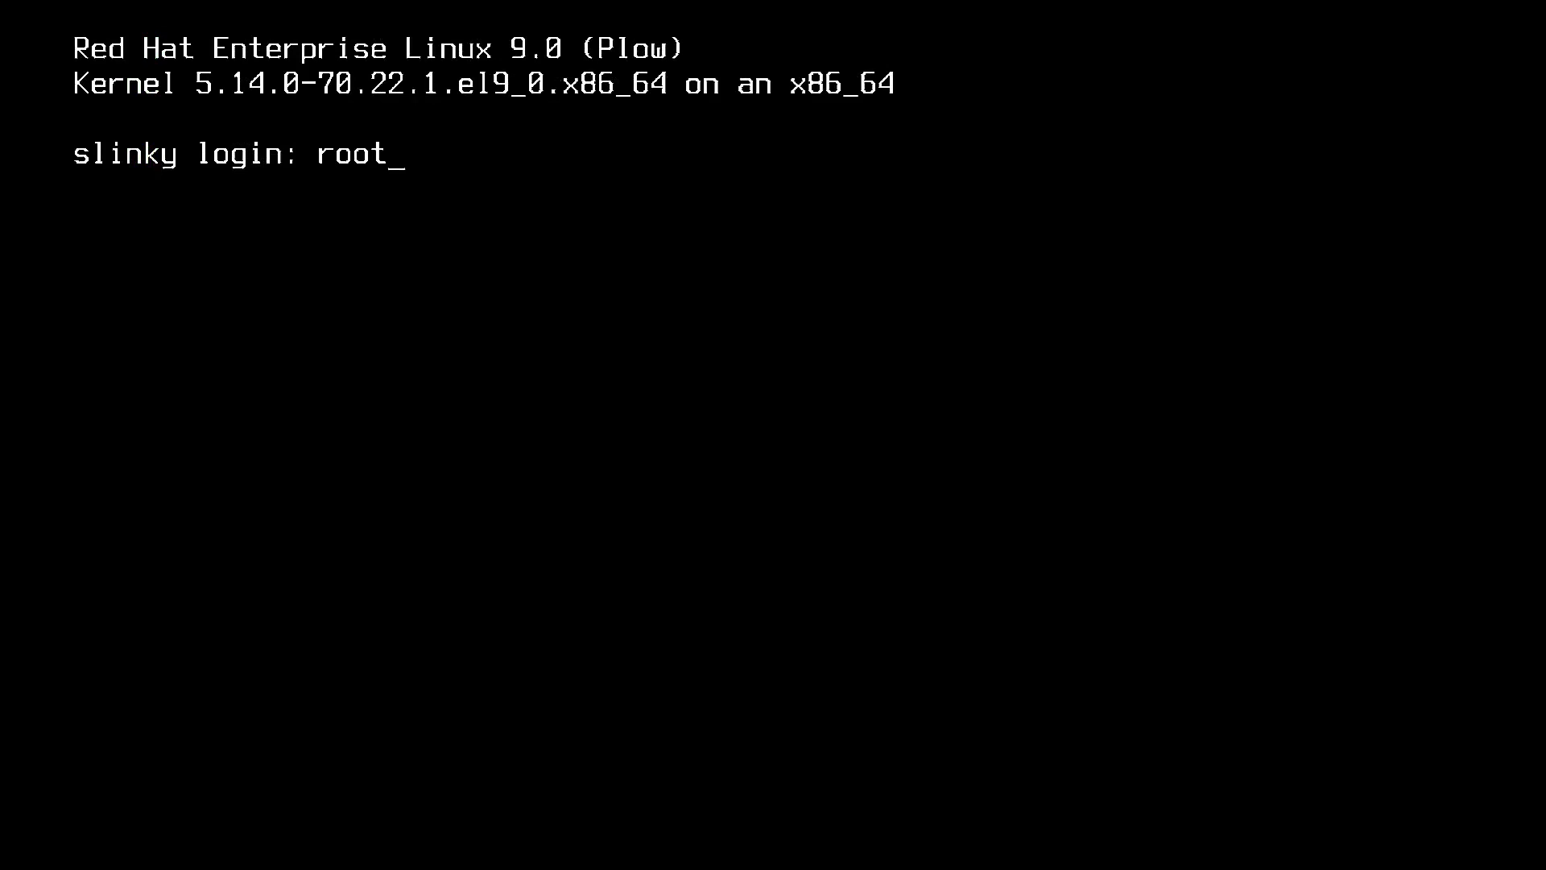